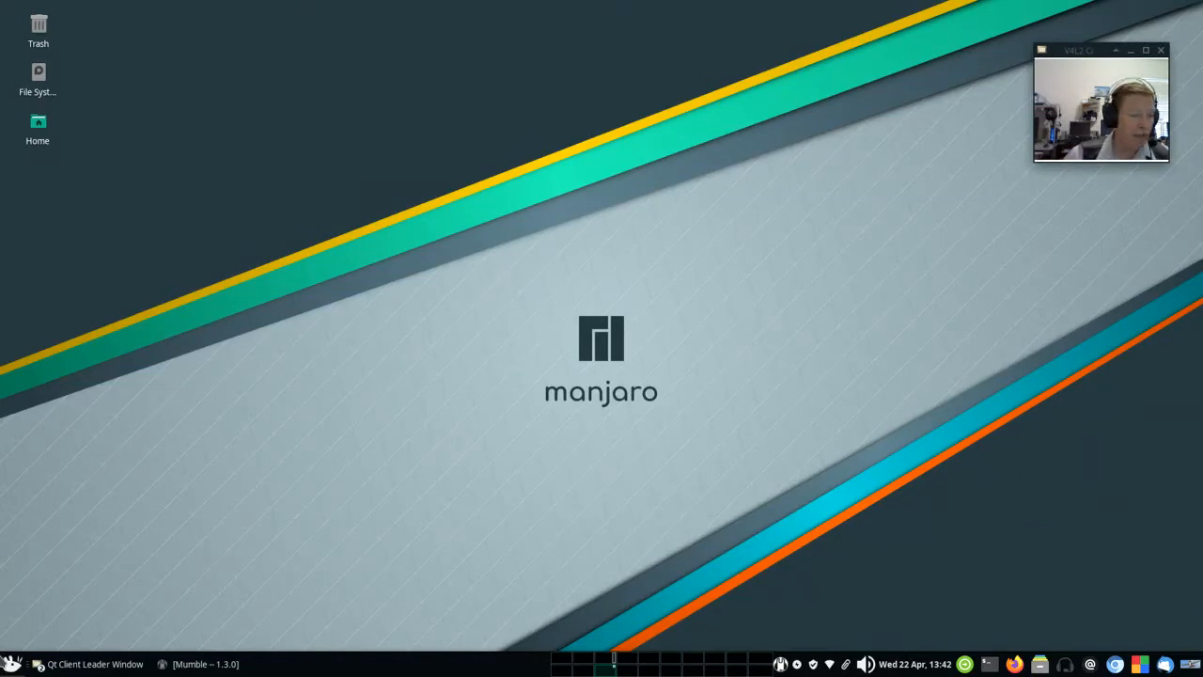
# Open the Whisker applications menu and look into the Accessories category
pyautogui.click(13, 663)
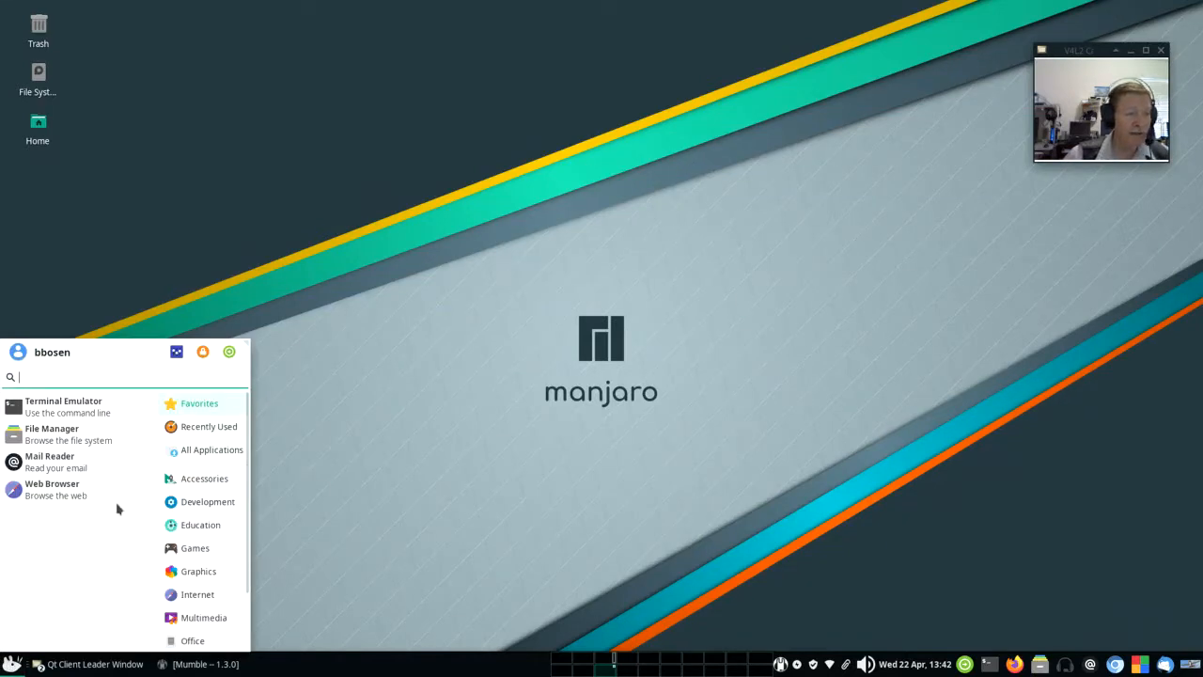
pyautogui.moveTo(94, 547)
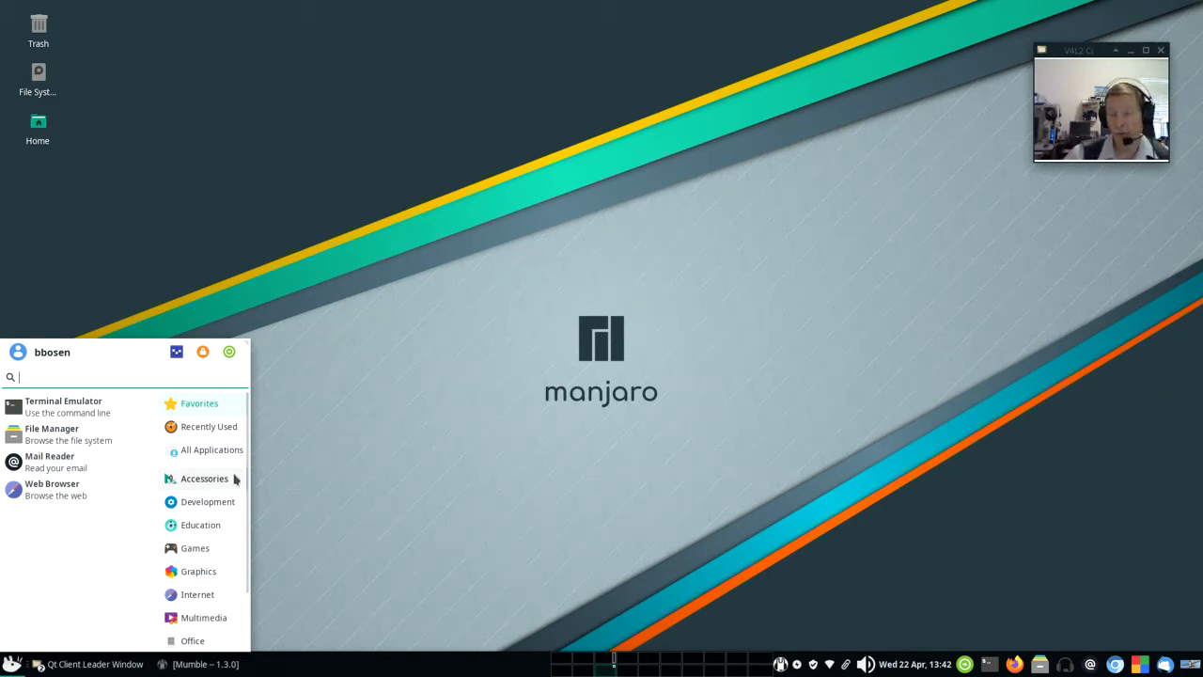
pyautogui.click(397, 431)
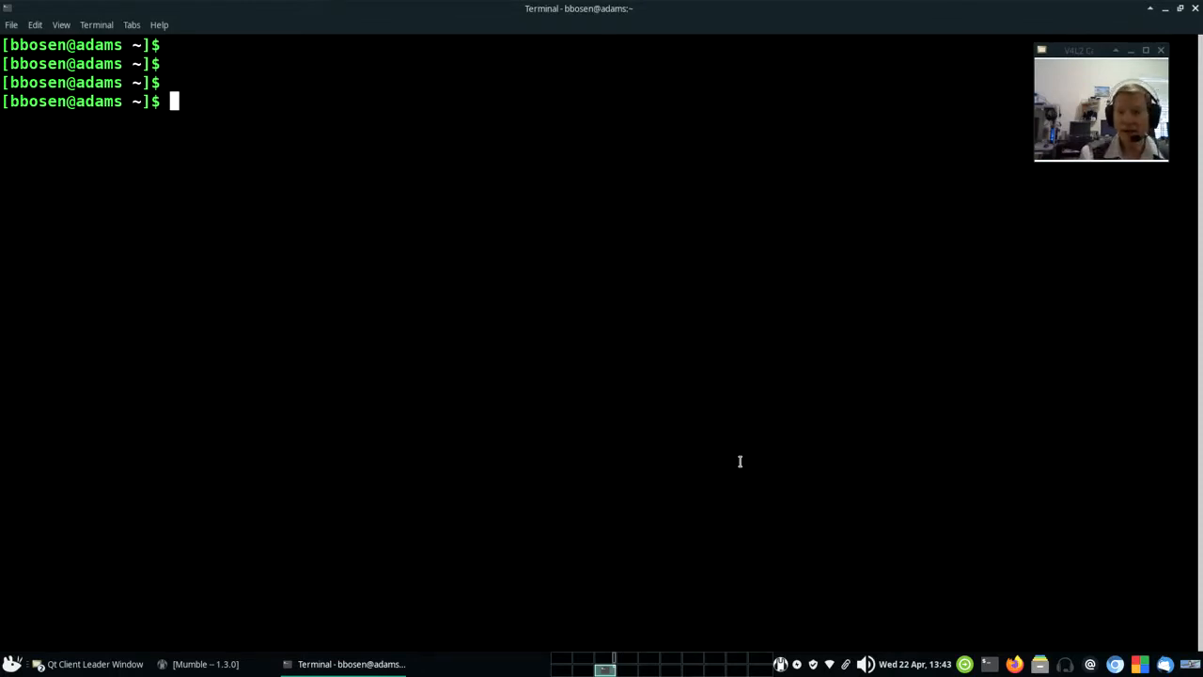
# Run Linux Air Combat with ./lac, then quit it by confirming YES on Really Quit
pyautogui.write('./lac')
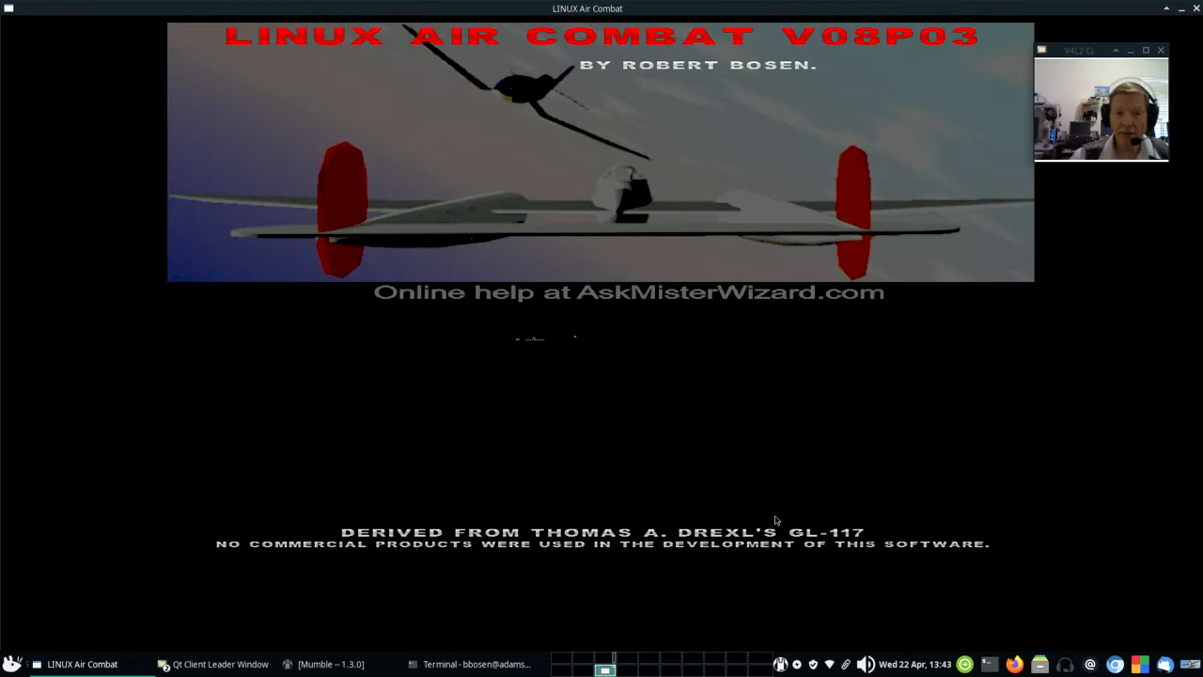
pyautogui.moveTo(789, 494)
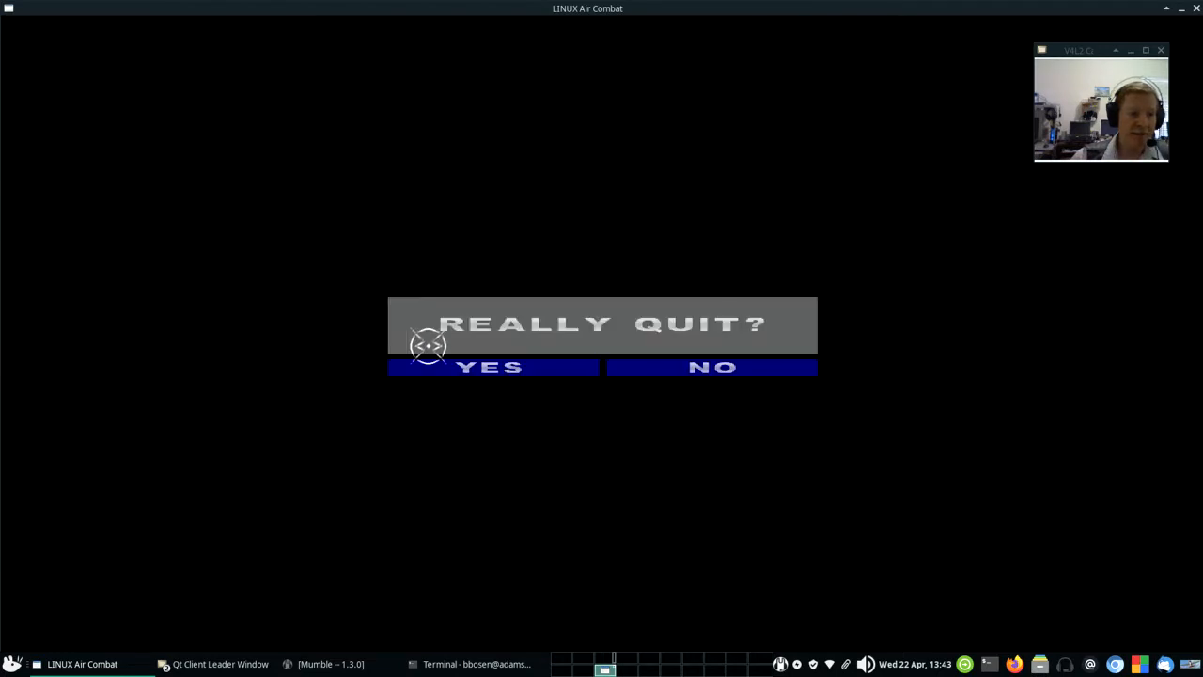
pyautogui.click(493, 367)
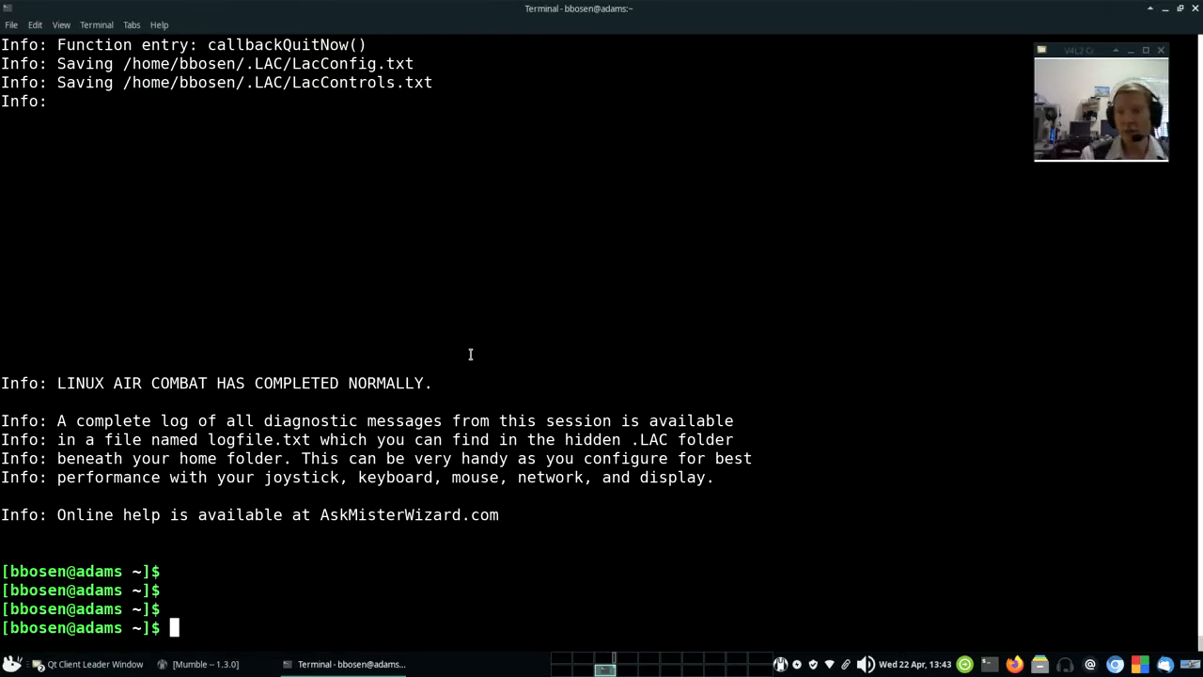
# Show the long listing of the lac file with ls -l to check its executable permissions
pyautogui.write('ls -l lac')
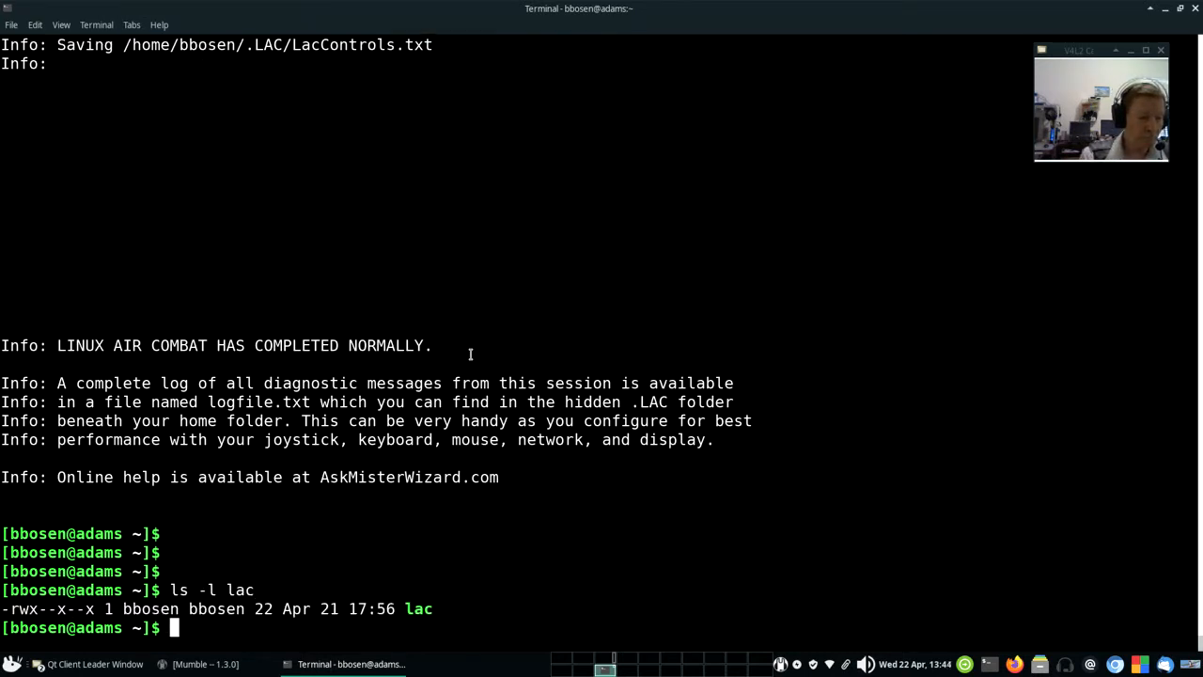
pyautogui.scroll(-3)
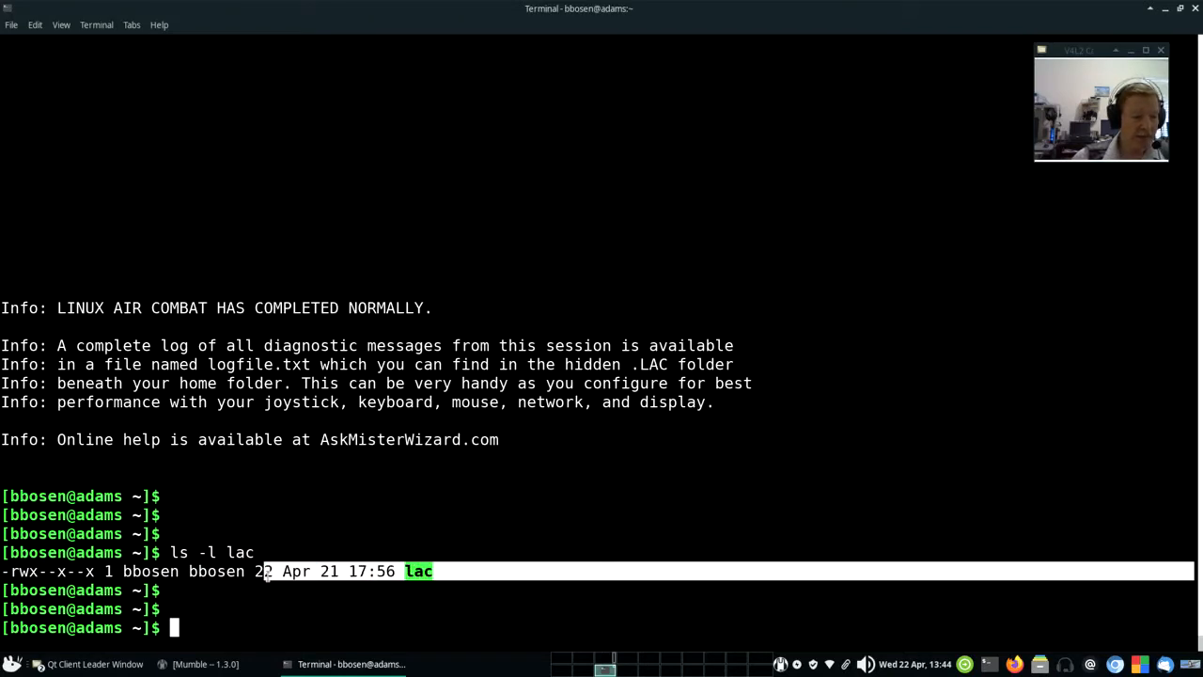
pyautogui.moveTo(390, 522)
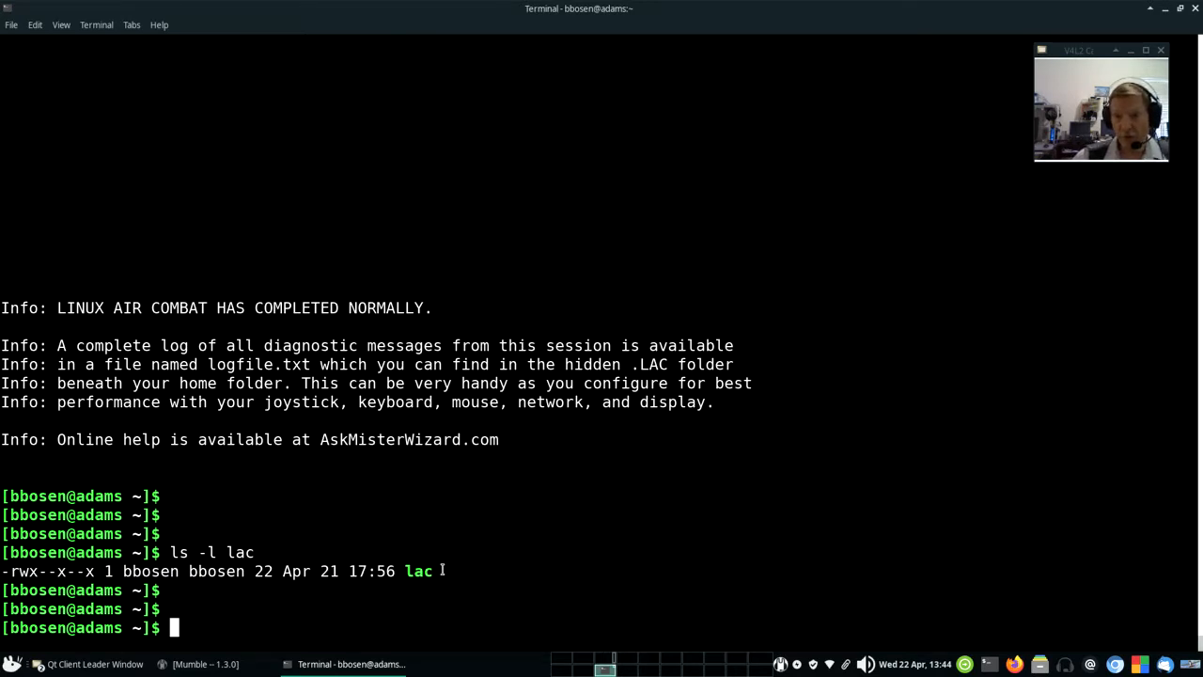
pyautogui.moveTo(557, 533)
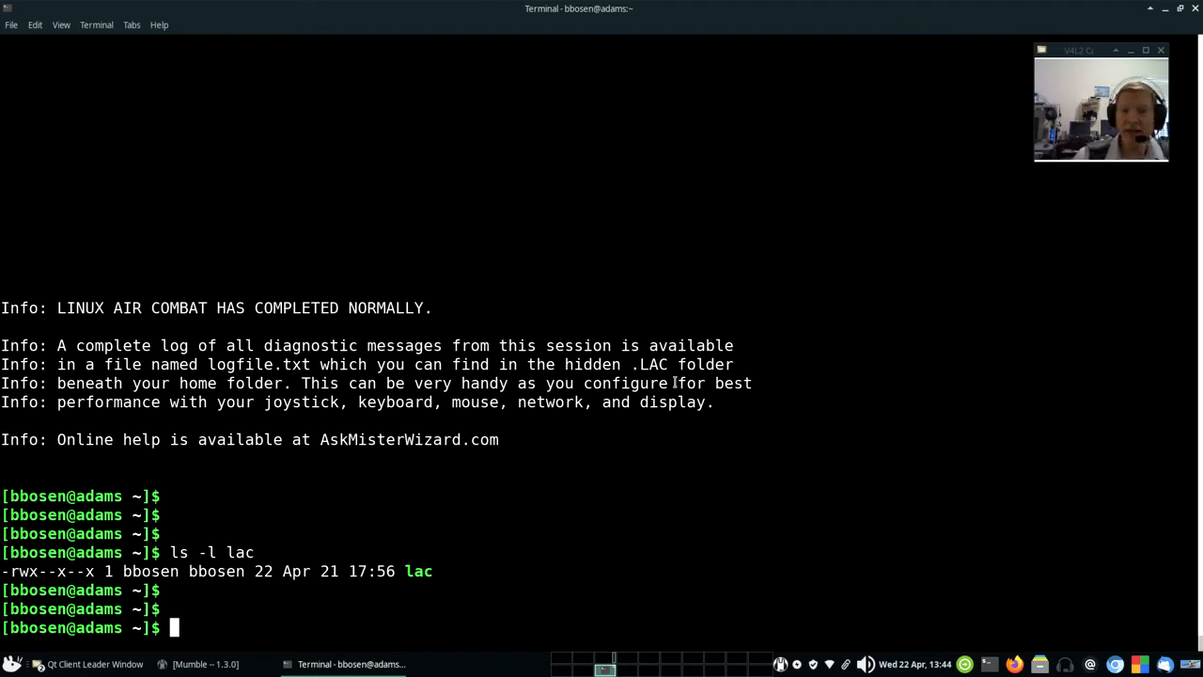
pyautogui.moveTo(669, 470)
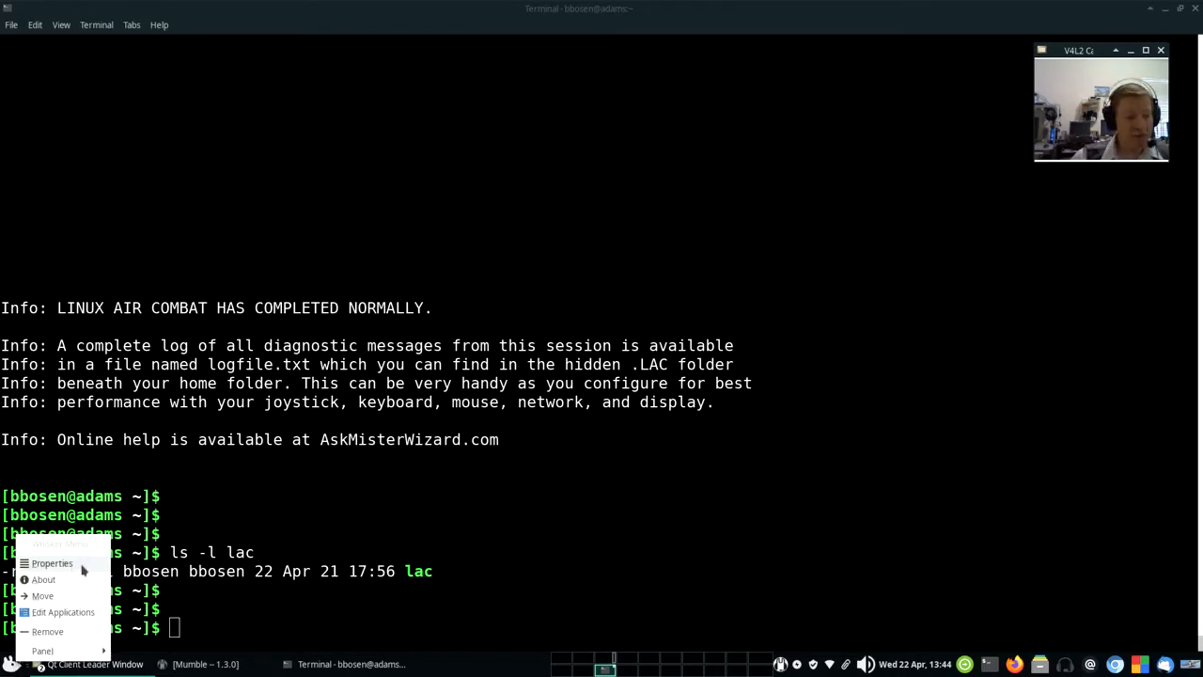
pyautogui.moveTo(63, 612)
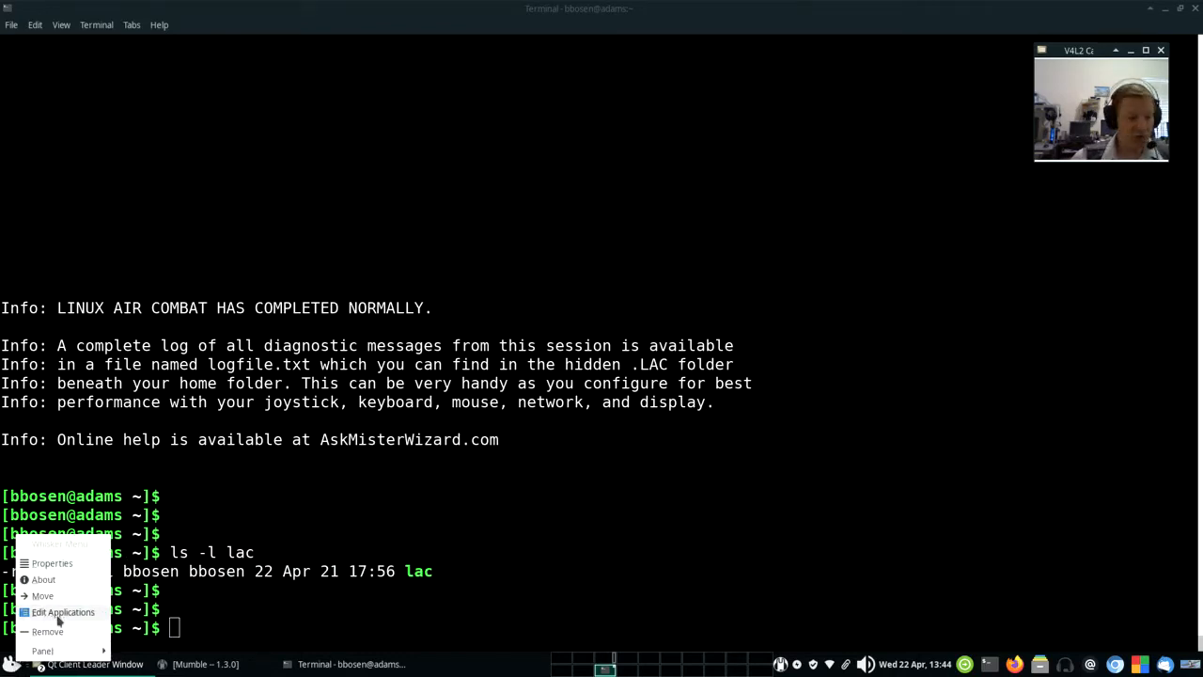
# Open MenuLibre through Edit Applications and select the expanded Games category
pyautogui.click(63, 612)
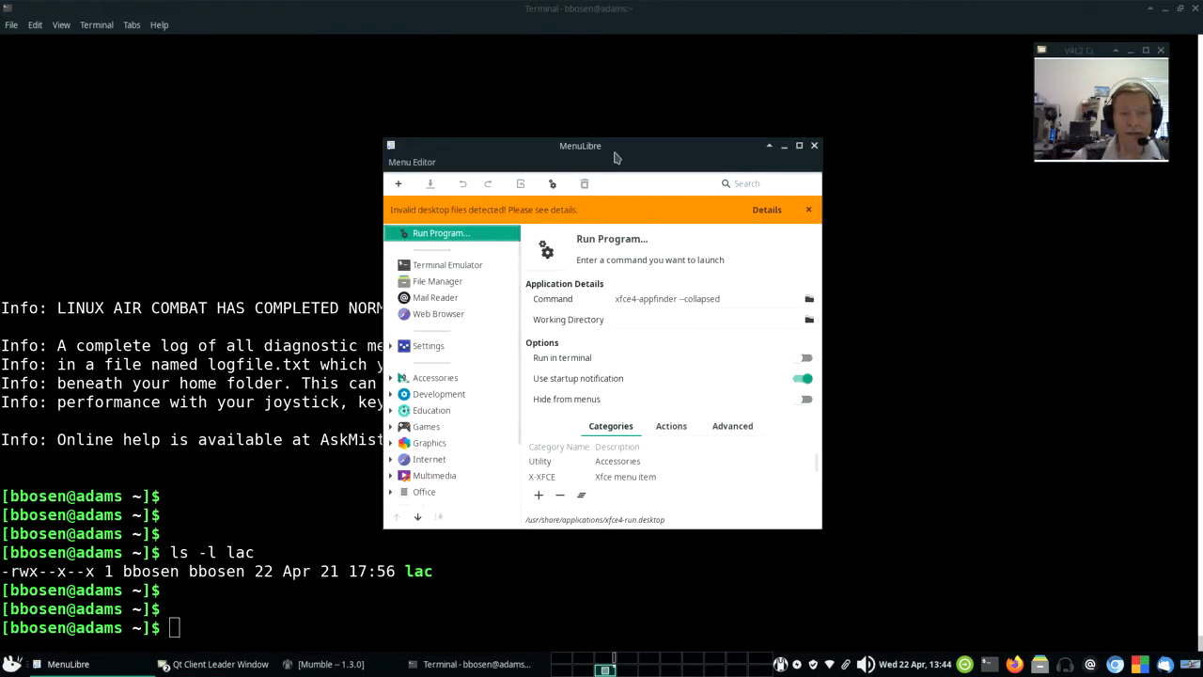
pyautogui.moveTo(658, 442)
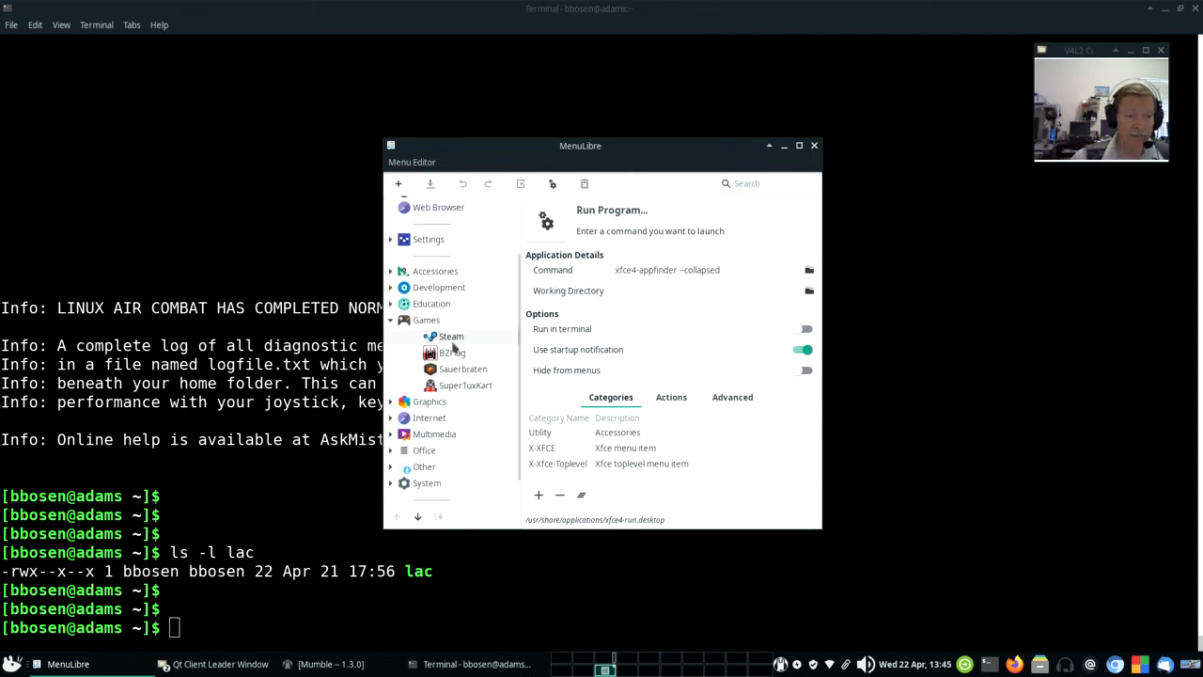
pyautogui.moveTo(470, 350)
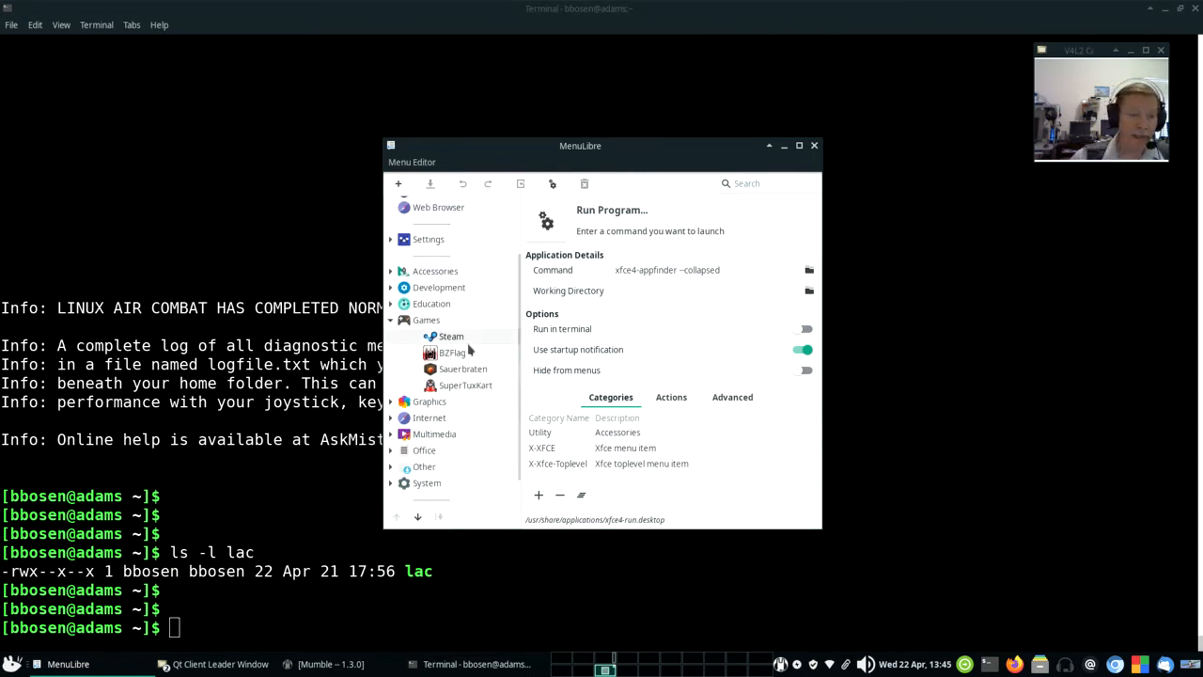
pyautogui.click(425, 320)
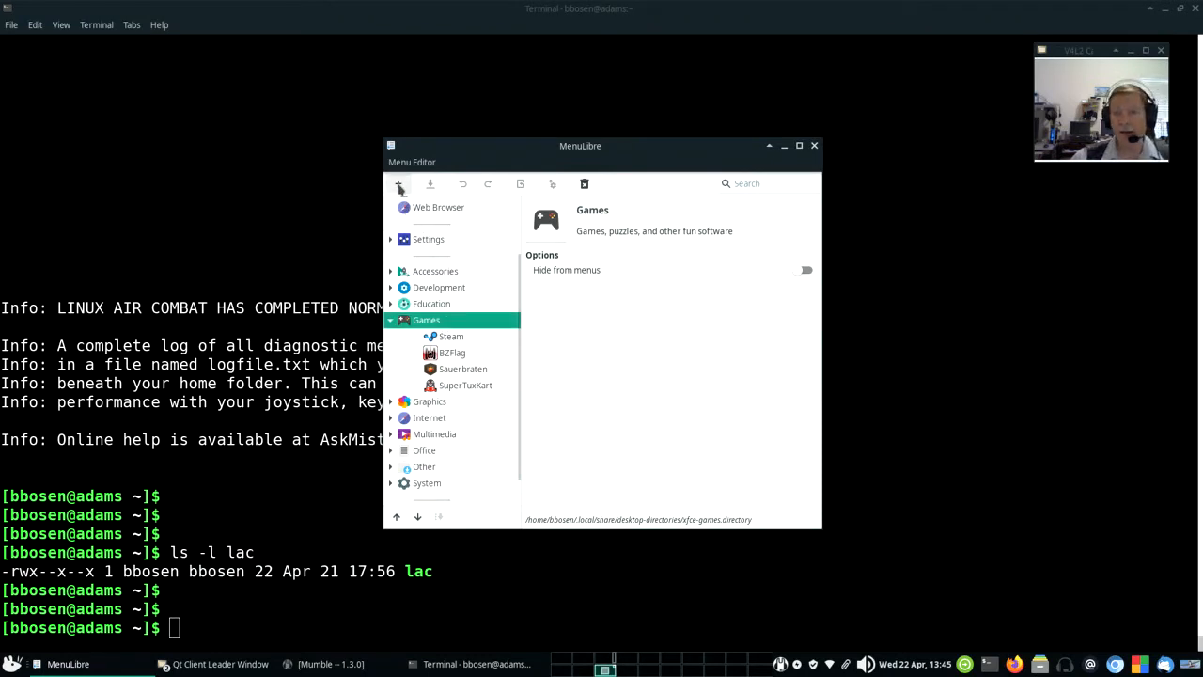
# Add a new Games launcher named 'Linux Air Combat' with comment 'combat flight sim'
pyautogui.click(398, 183)
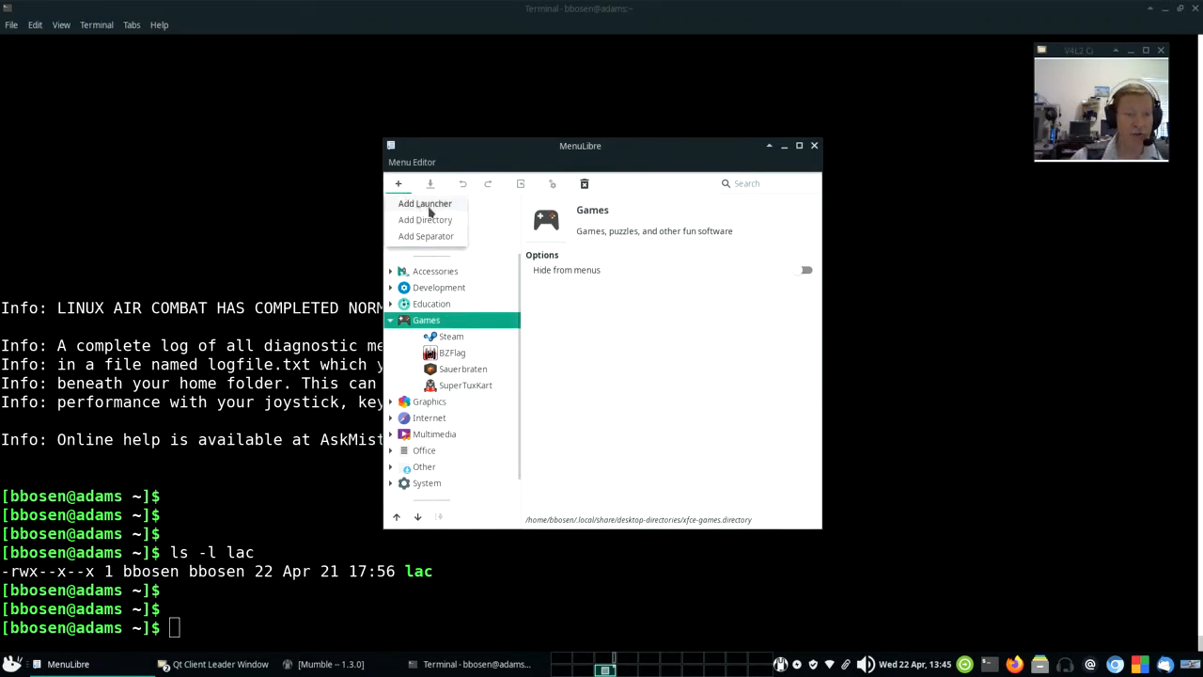
pyautogui.click(425, 204)
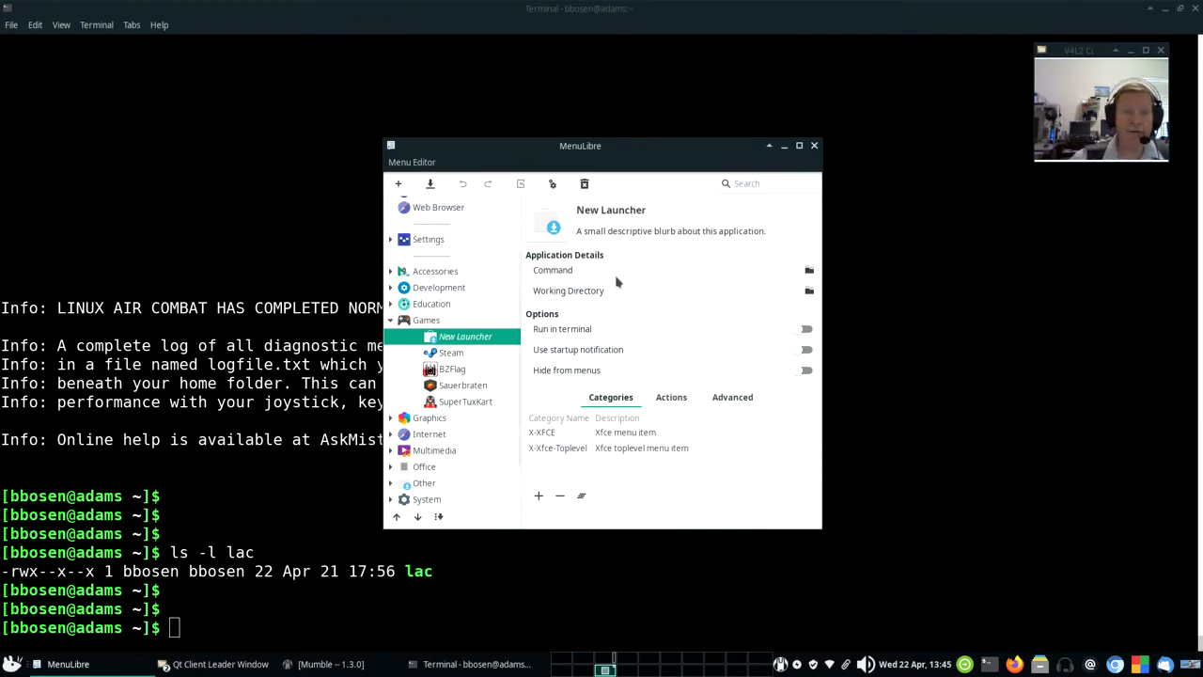
pyautogui.click(611, 209)
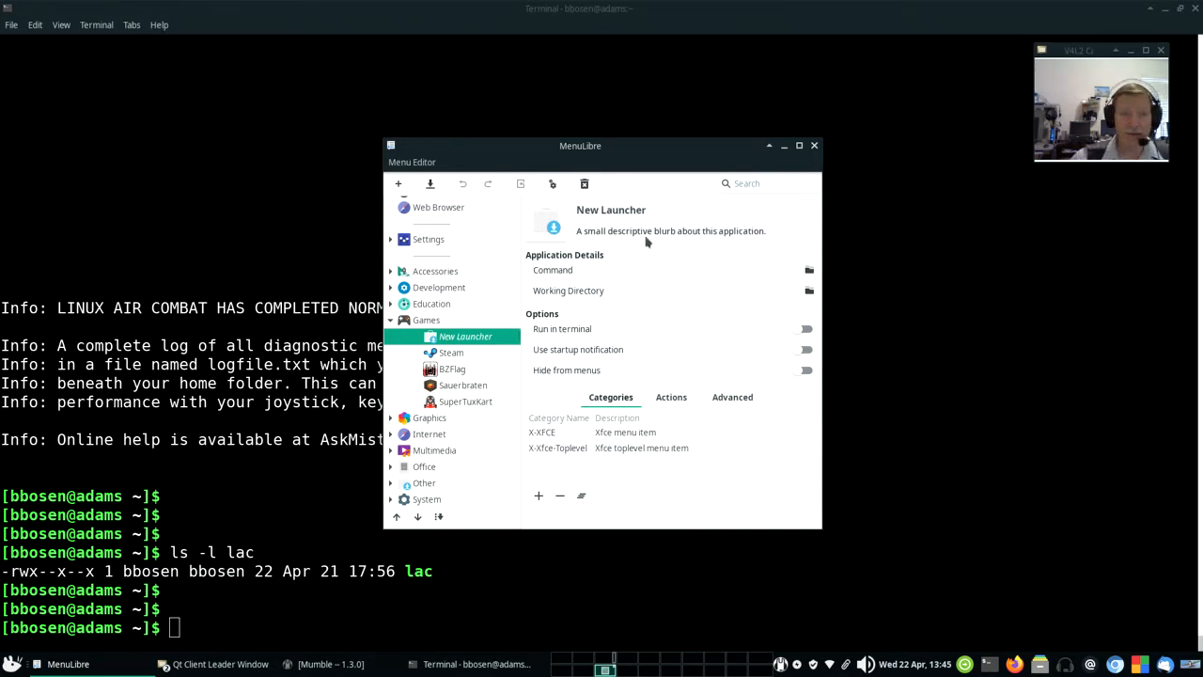
pyautogui.click(611, 209)
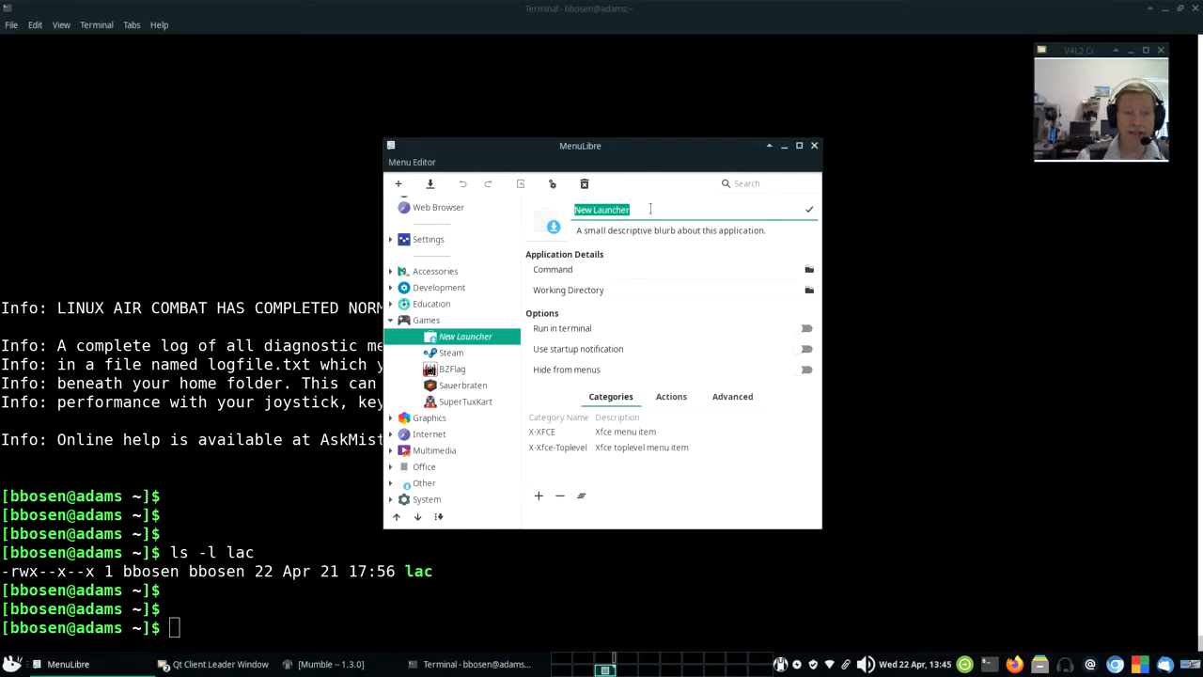
pyautogui.write('Lin')
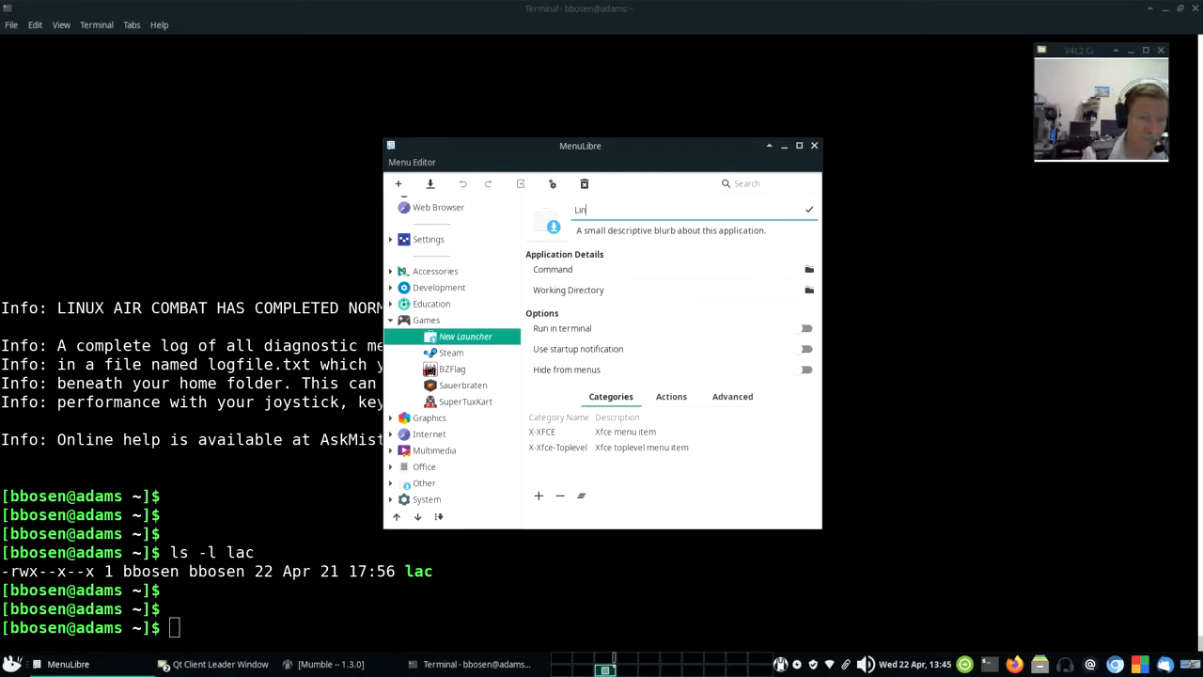
pyautogui.write('ux Air')
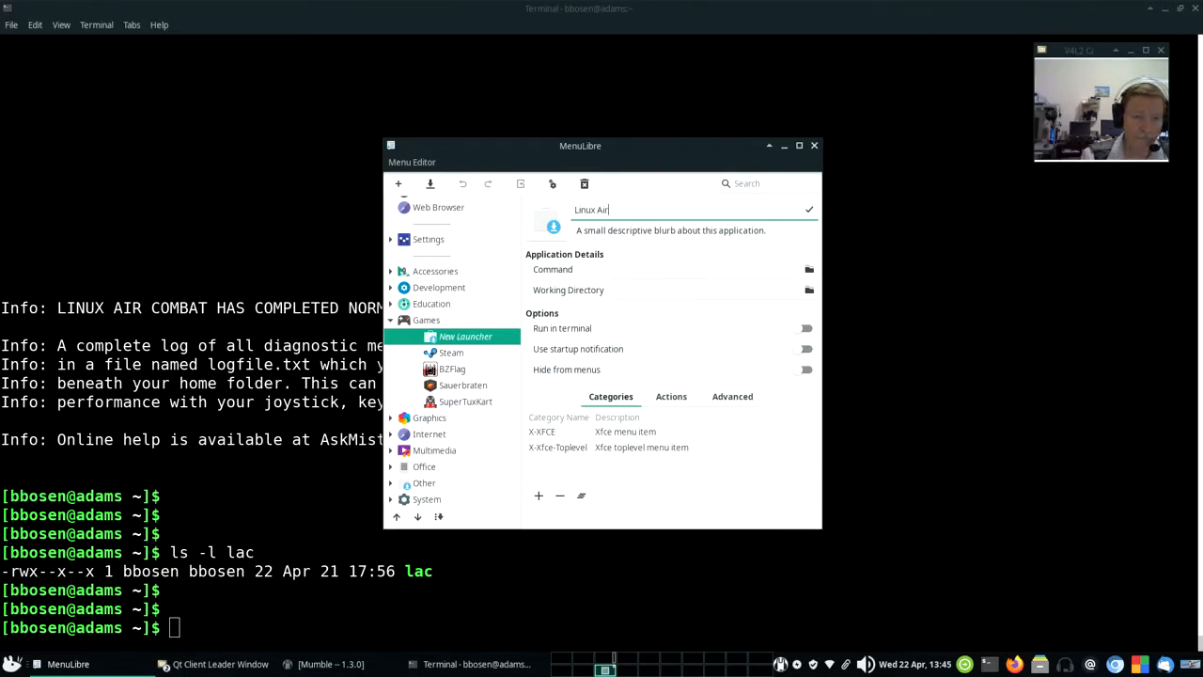
pyautogui.write('Combat')
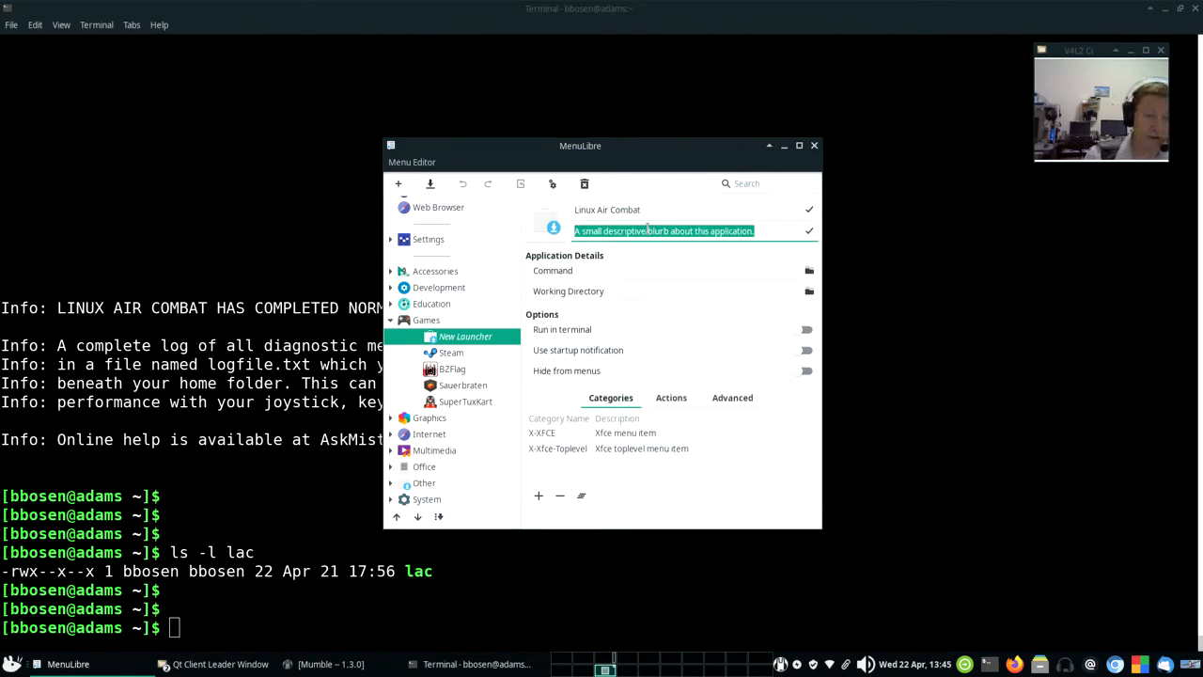
pyautogui.write('combat f')
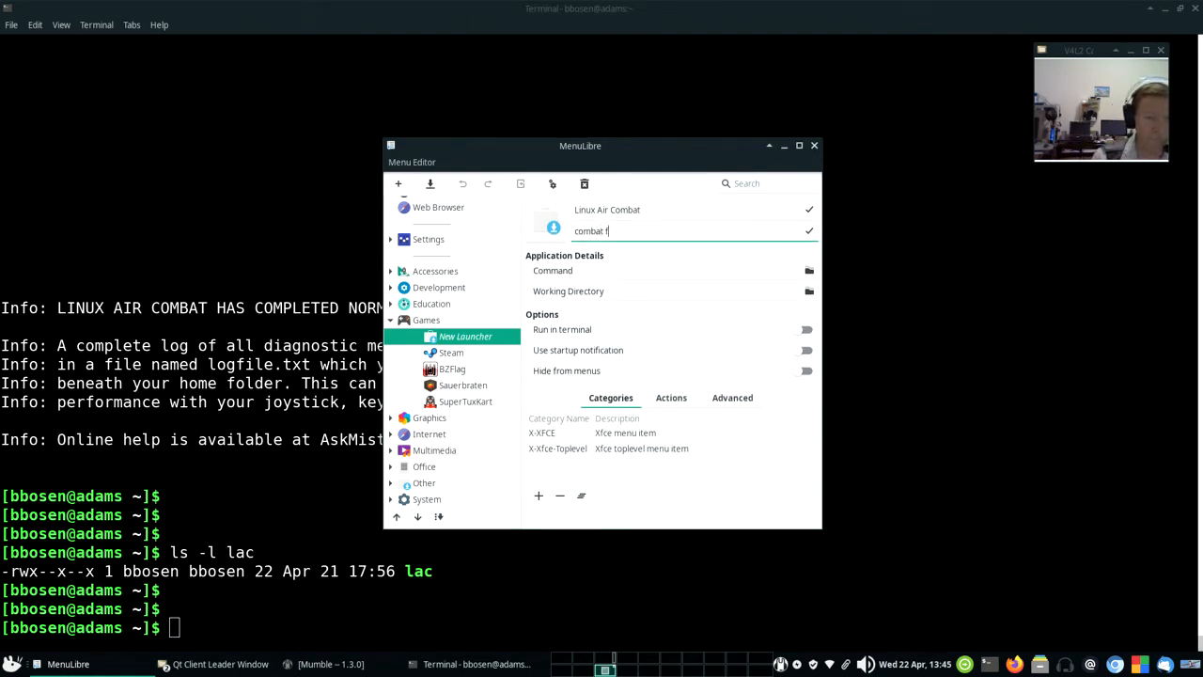
pyautogui.write('light sim')
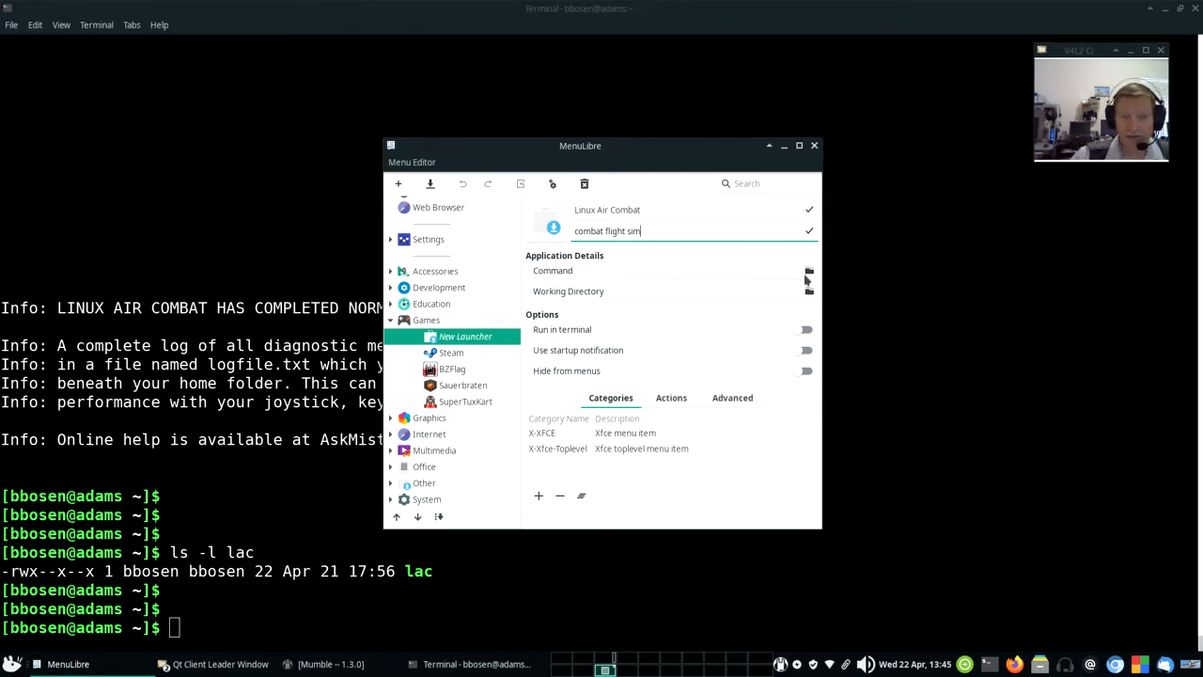
# Set the launcher's command to /home/bbosen/lac, picked from the Home folder
pyautogui.click(809, 271)
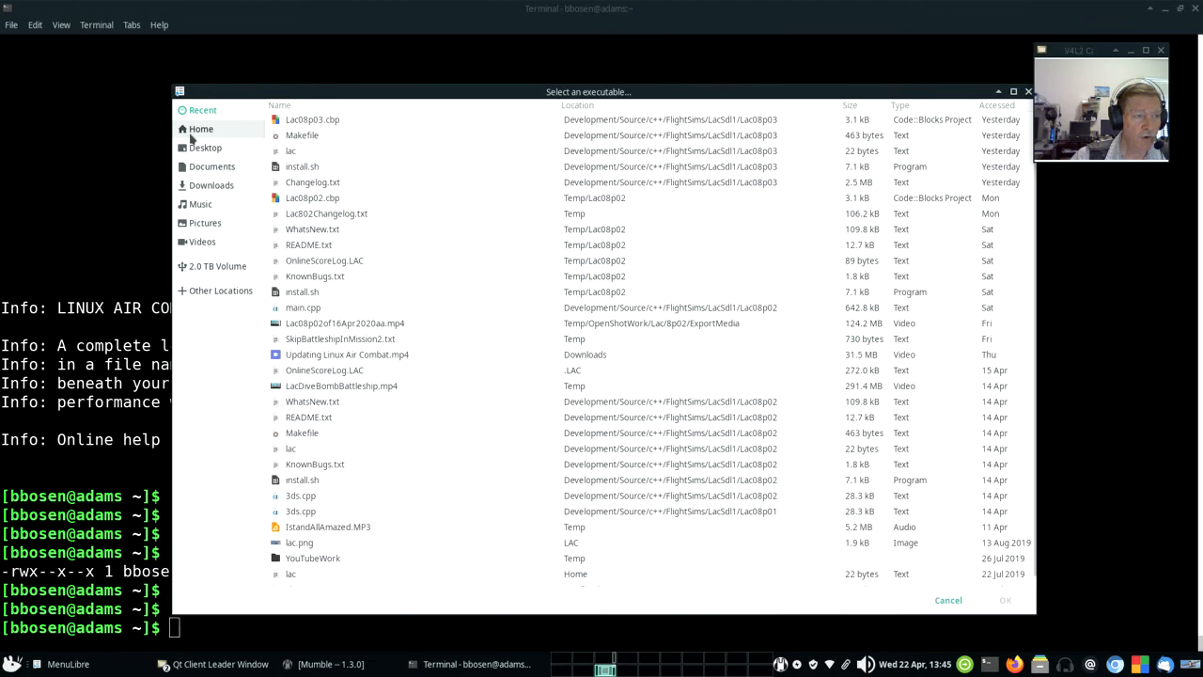
pyautogui.click(200, 129)
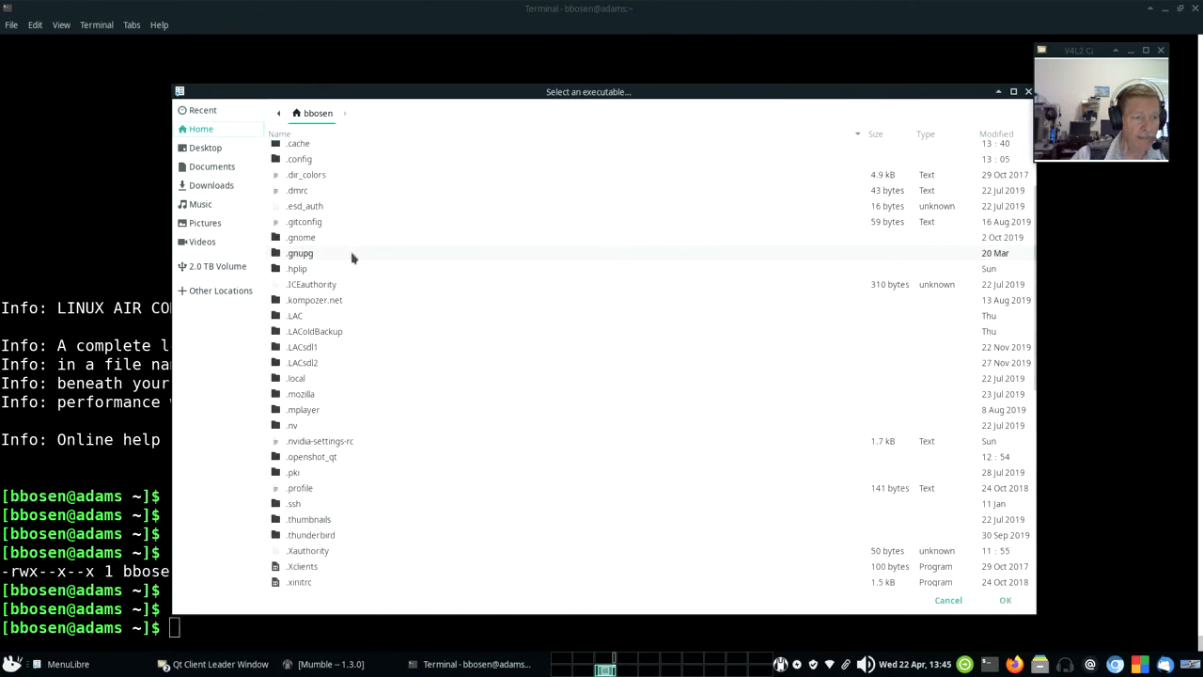
pyautogui.scroll(-3)
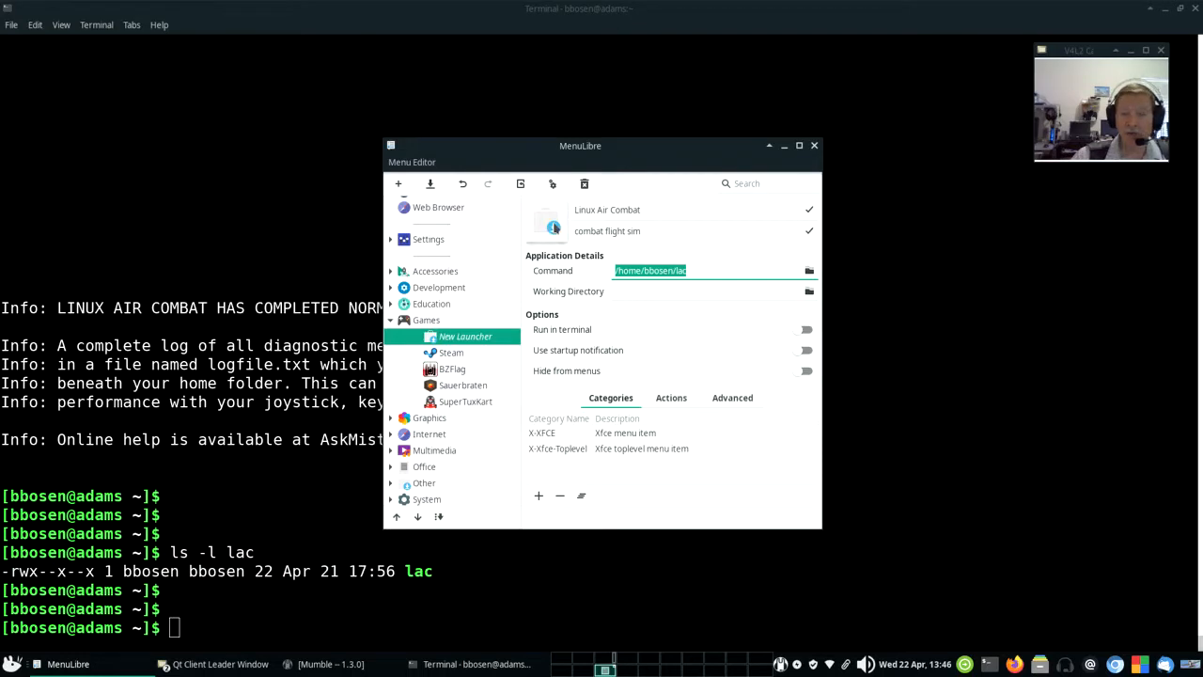
pyautogui.moveTo(553, 229)
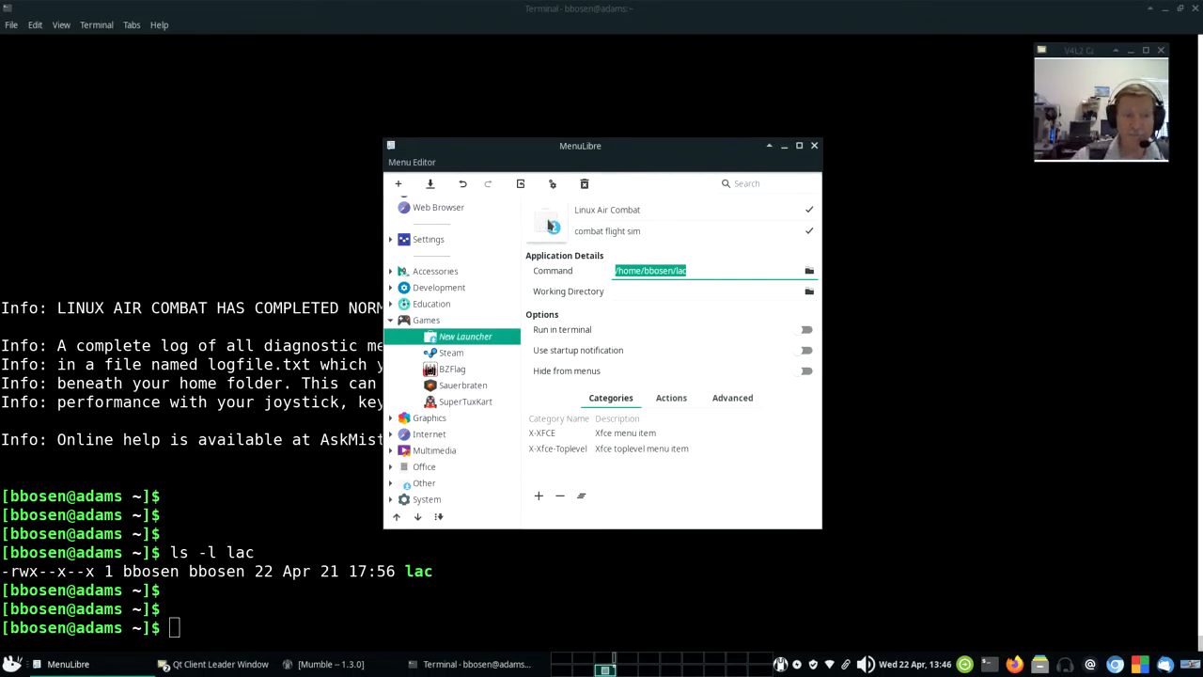
# Set the launcher icon to the lac.png airplane image from the Home > LAC folder
pyautogui.click(547, 221)
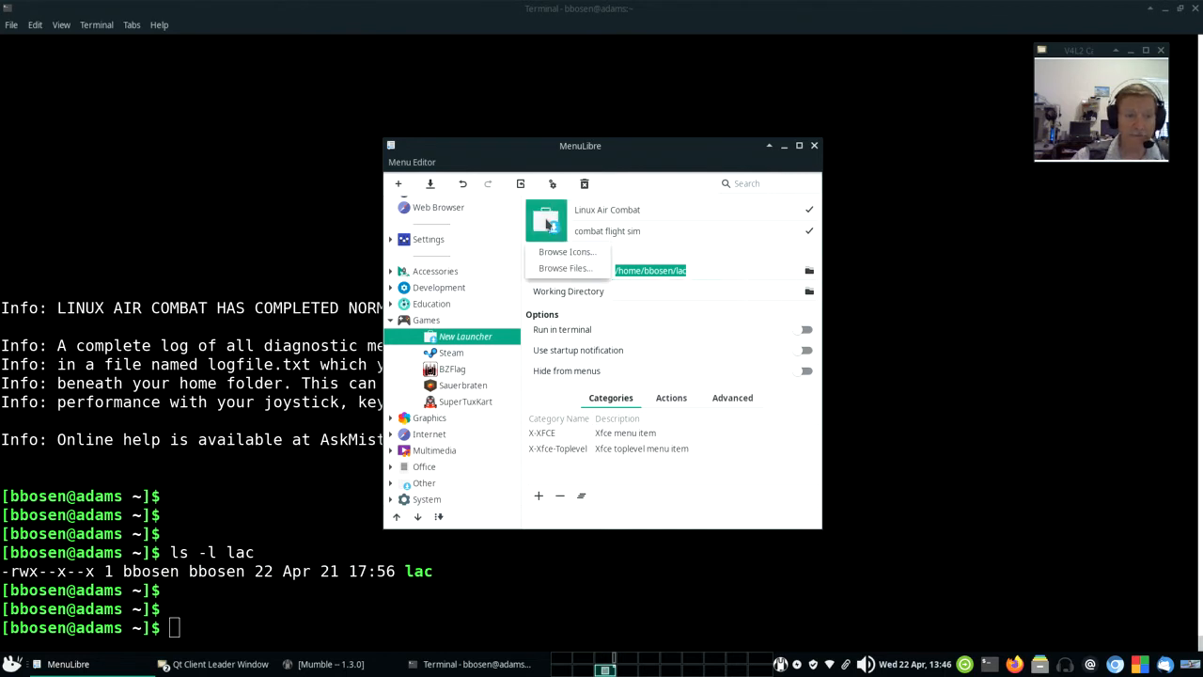
pyautogui.click(565, 268)
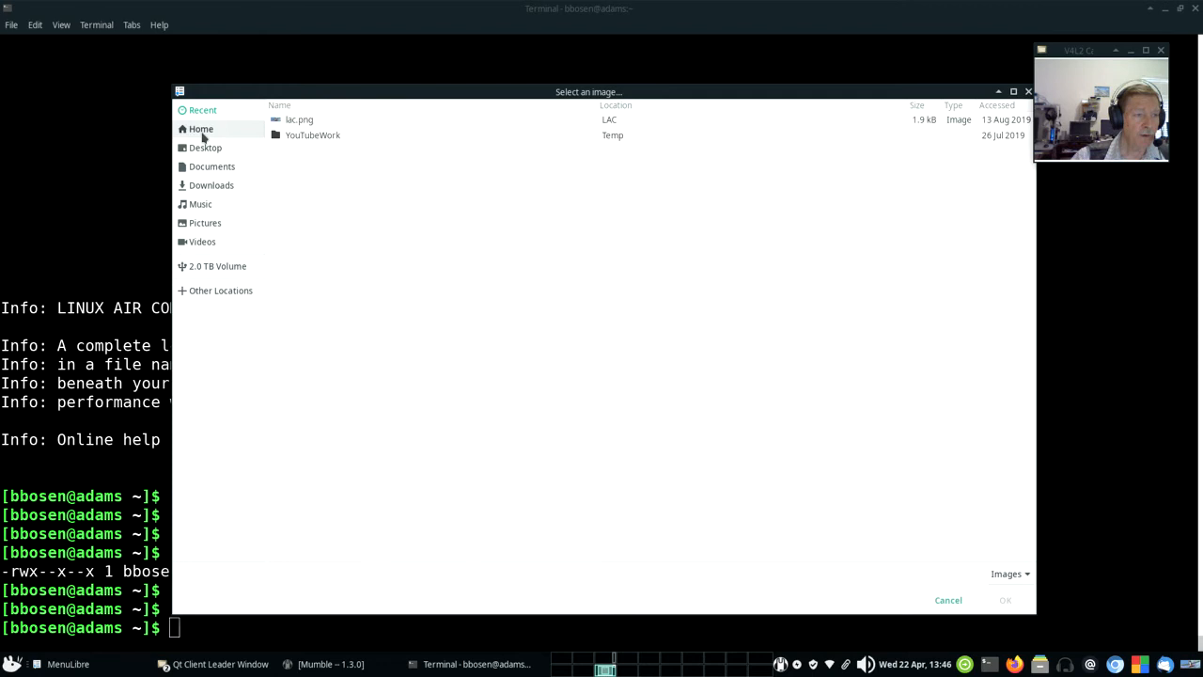
pyautogui.click(200, 129)
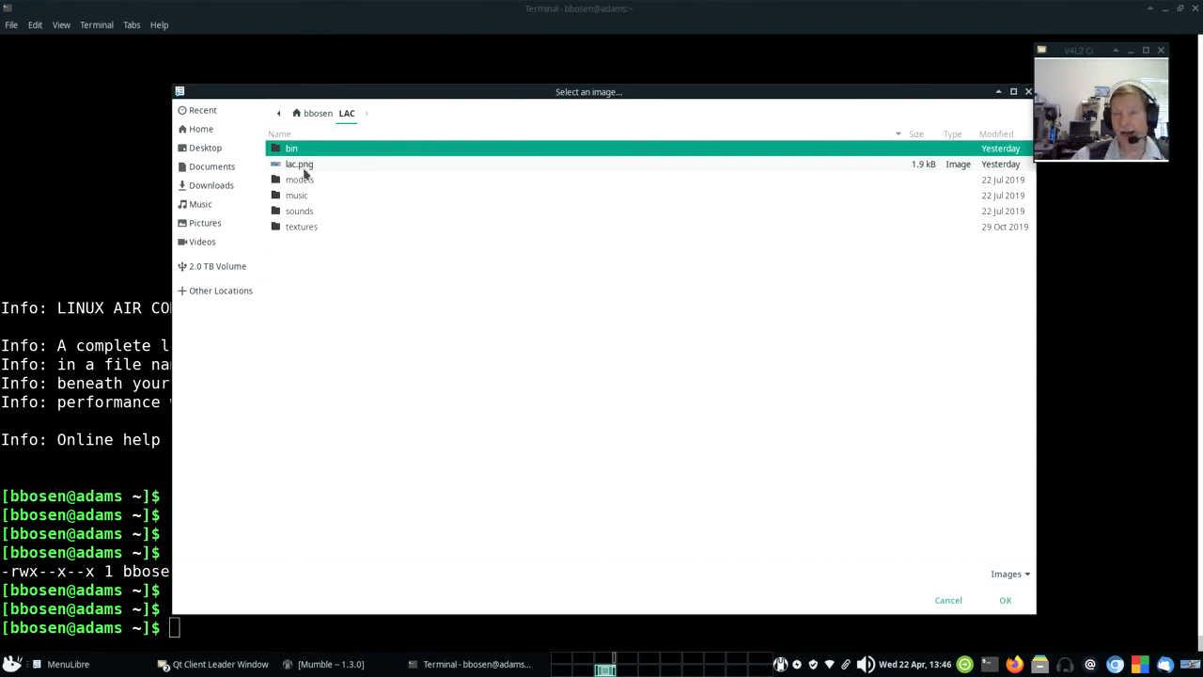
pyautogui.click(299, 163)
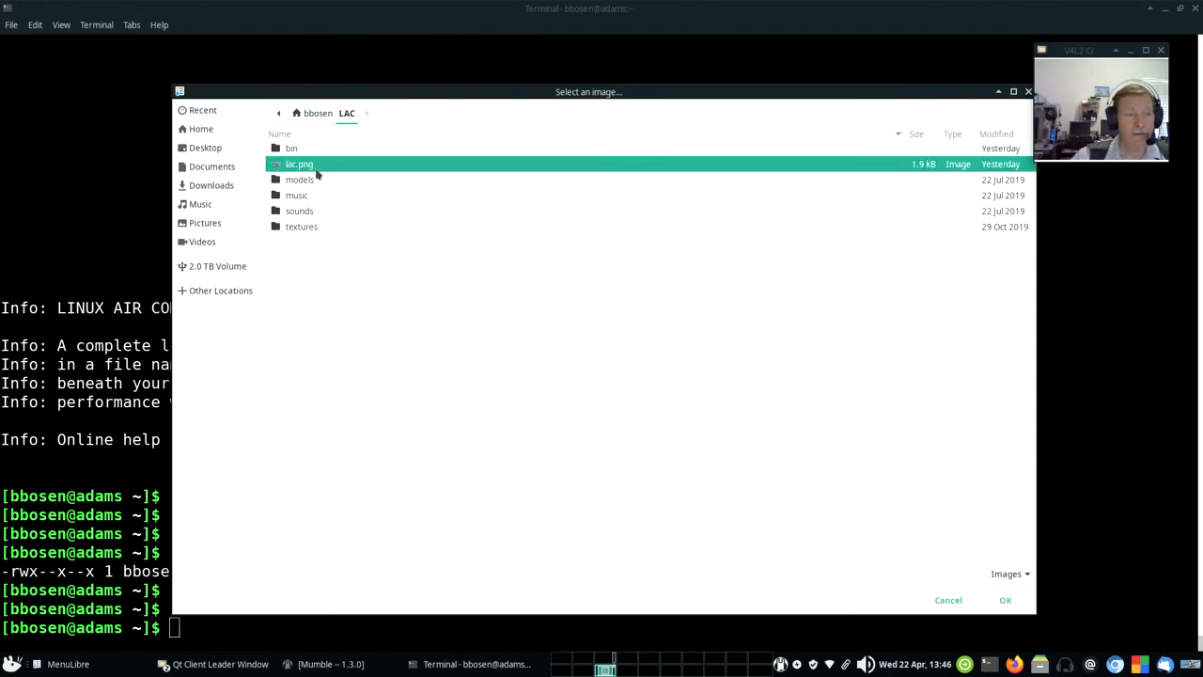
pyautogui.click(1005, 600)
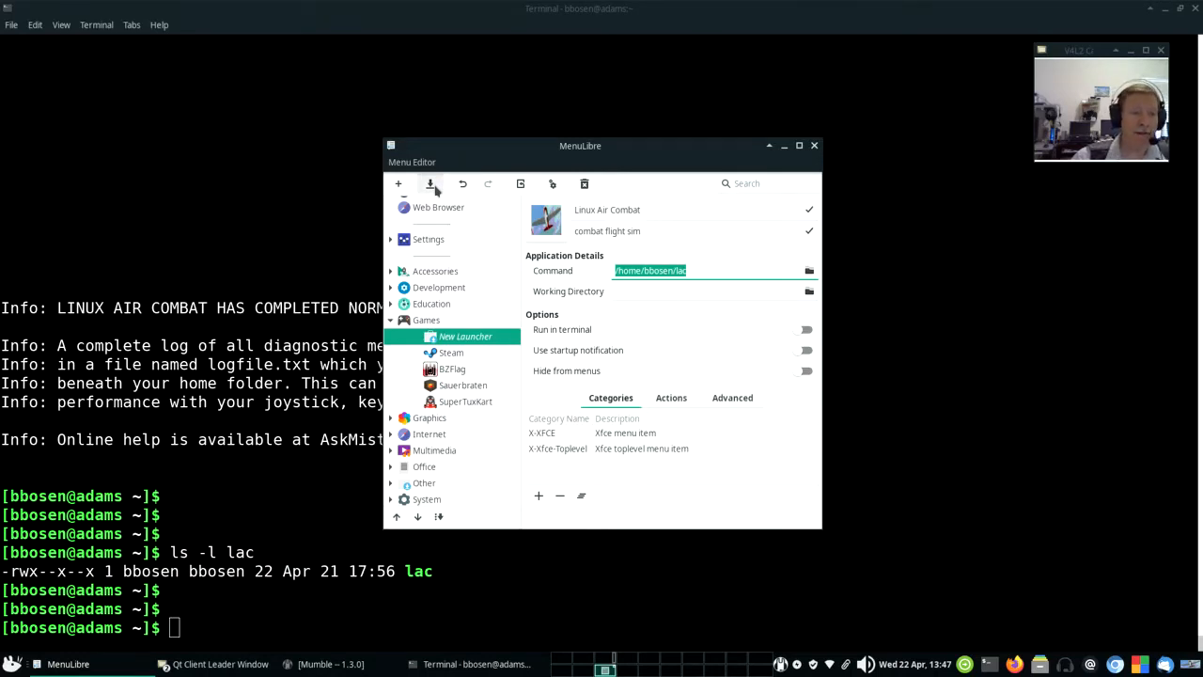
# Save the Linux Air Combat launcher and close the MenuLibre window
pyautogui.click(430, 183)
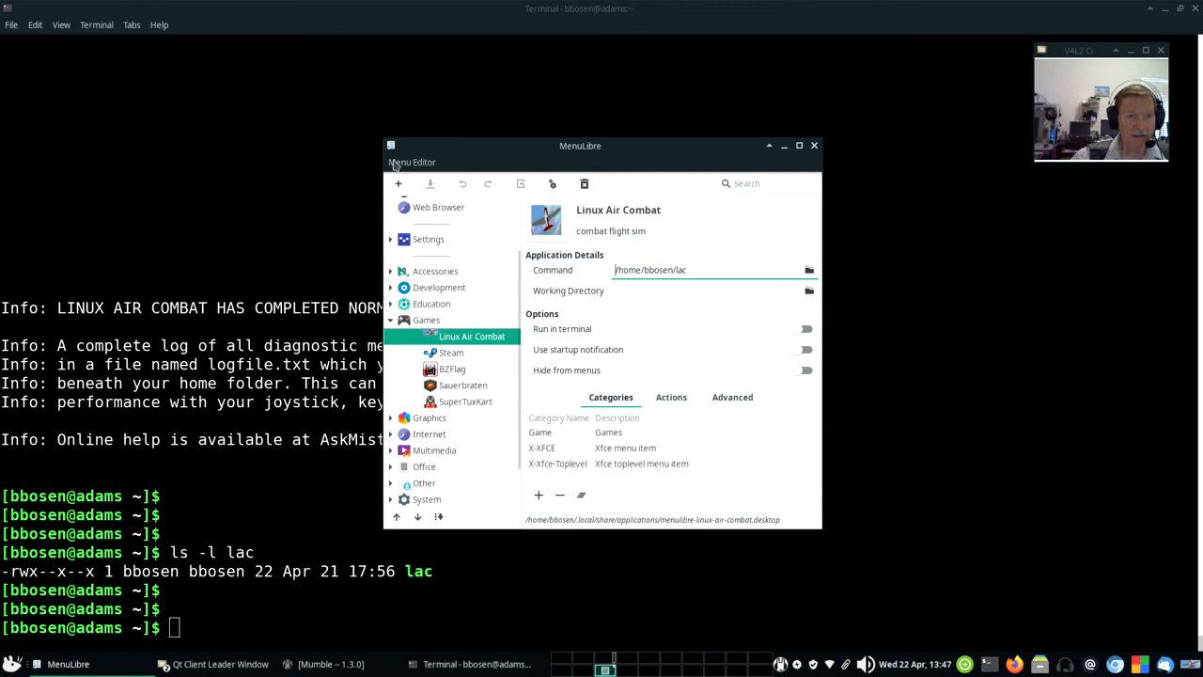
pyautogui.rightClick(412, 162)
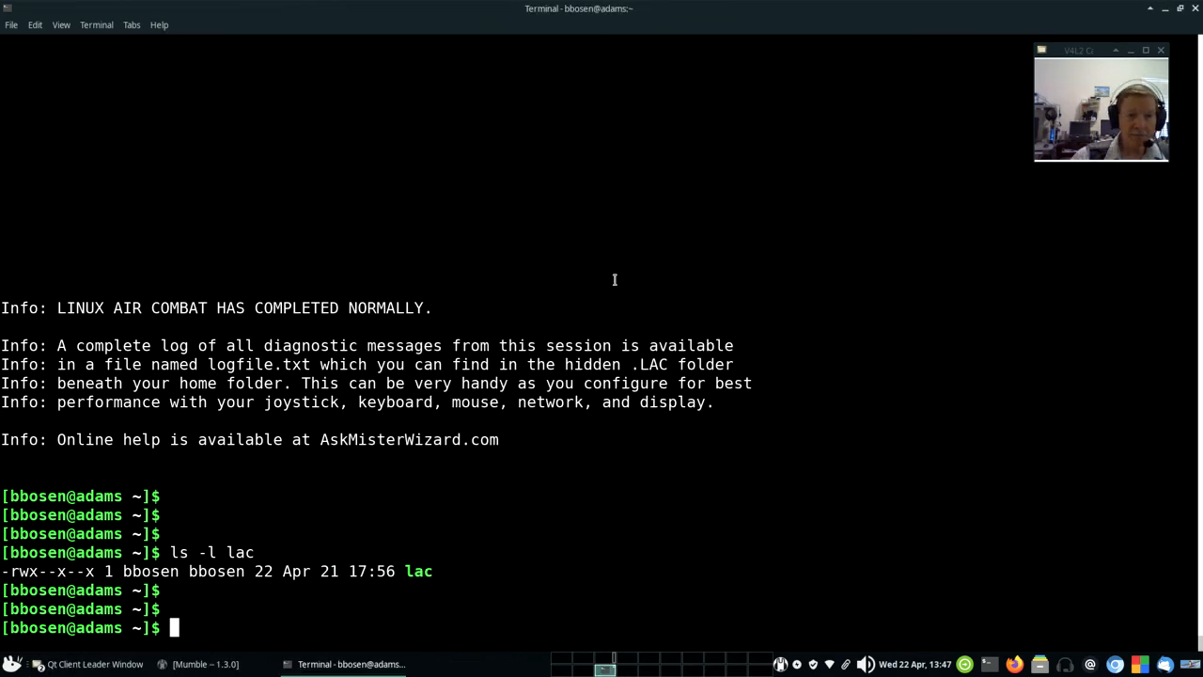
pyautogui.moveTo(555, 256)
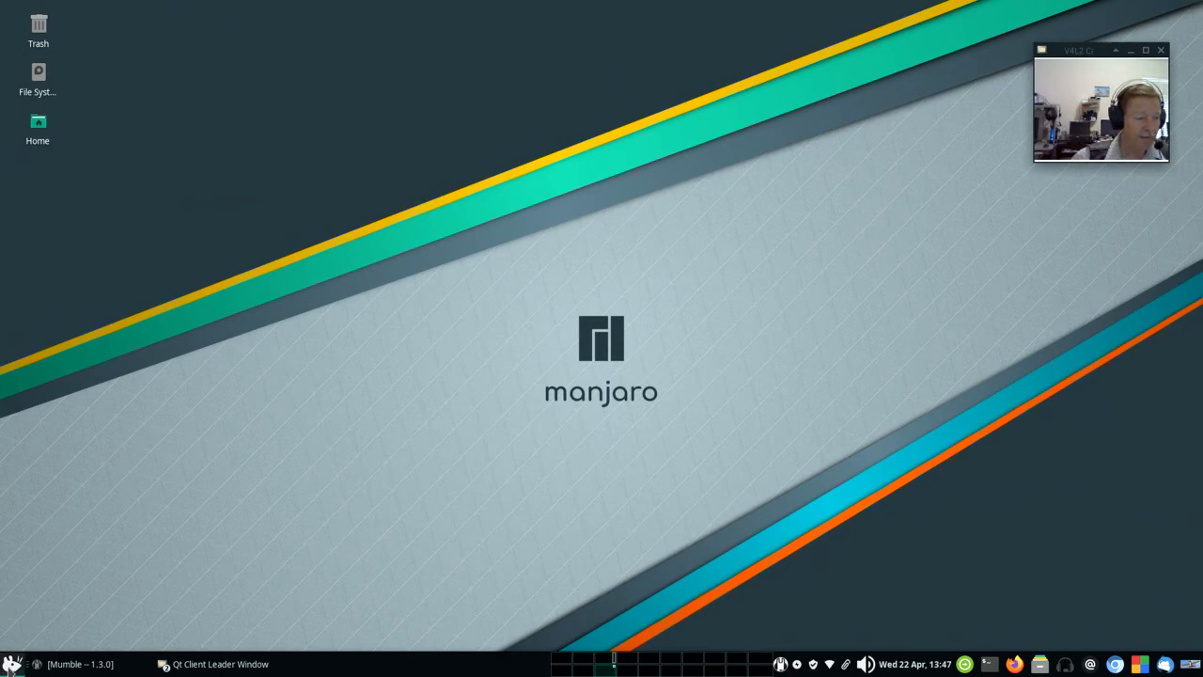
# Start Linux Air Combat from the Games menu and begin the Tutorial4: Free Flight mission
pyautogui.click(13, 663)
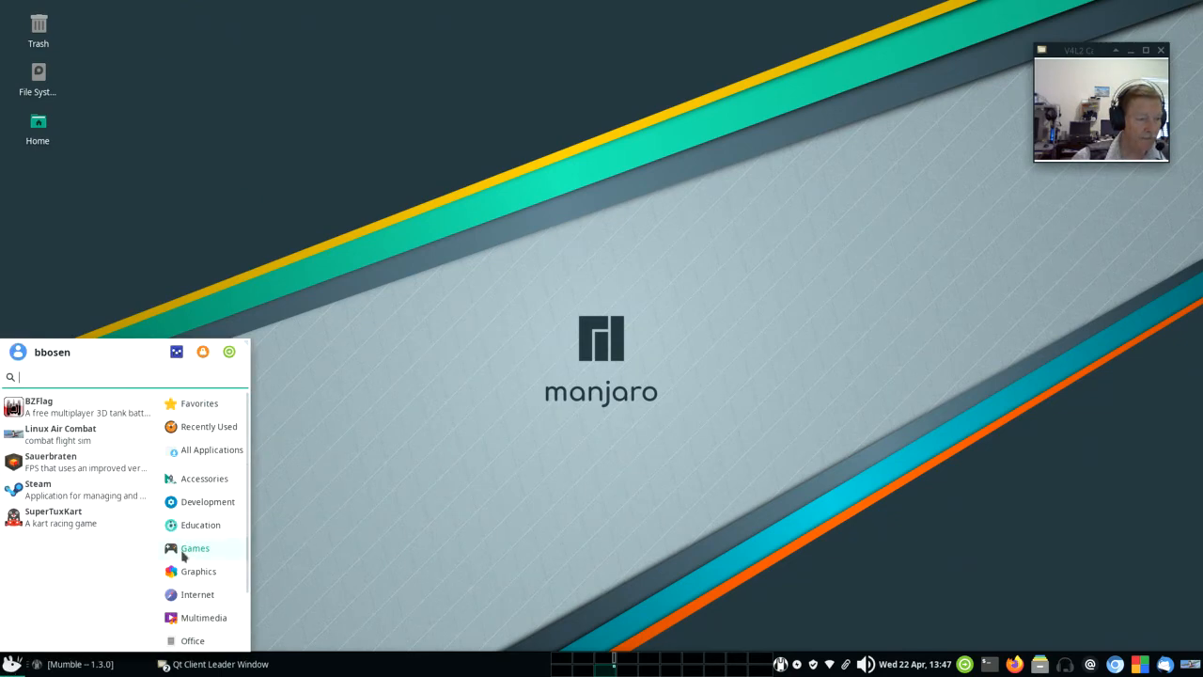
pyautogui.moveTo(60, 433)
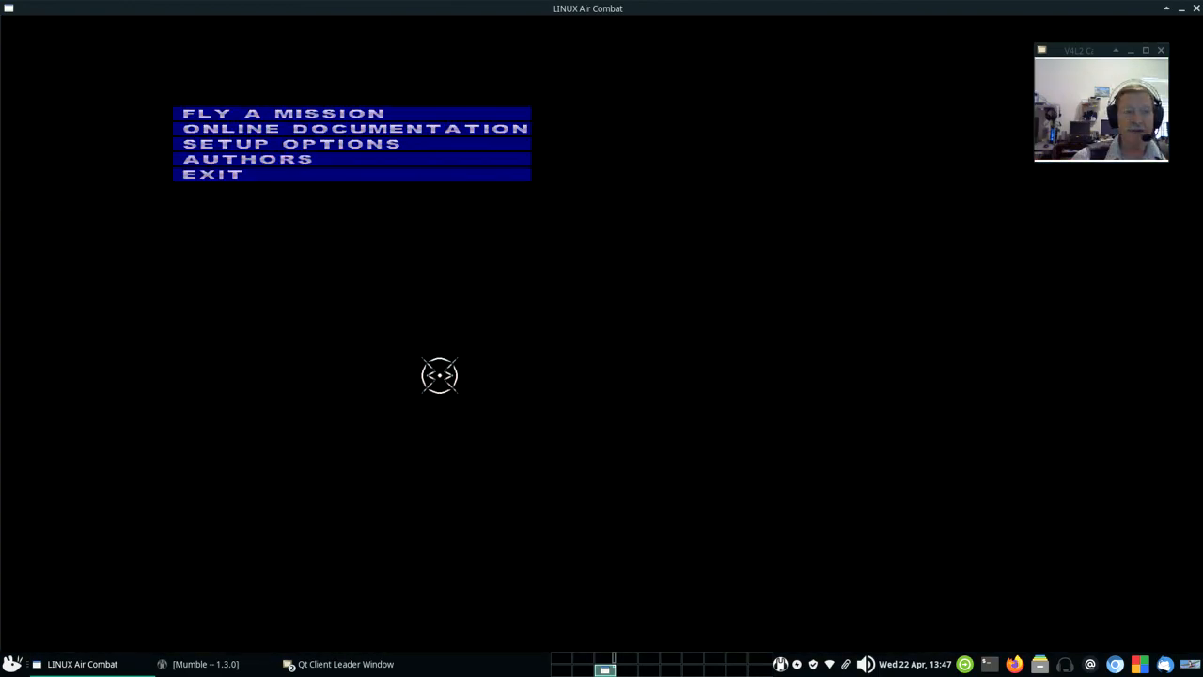
pyautogui.click(283, 113)
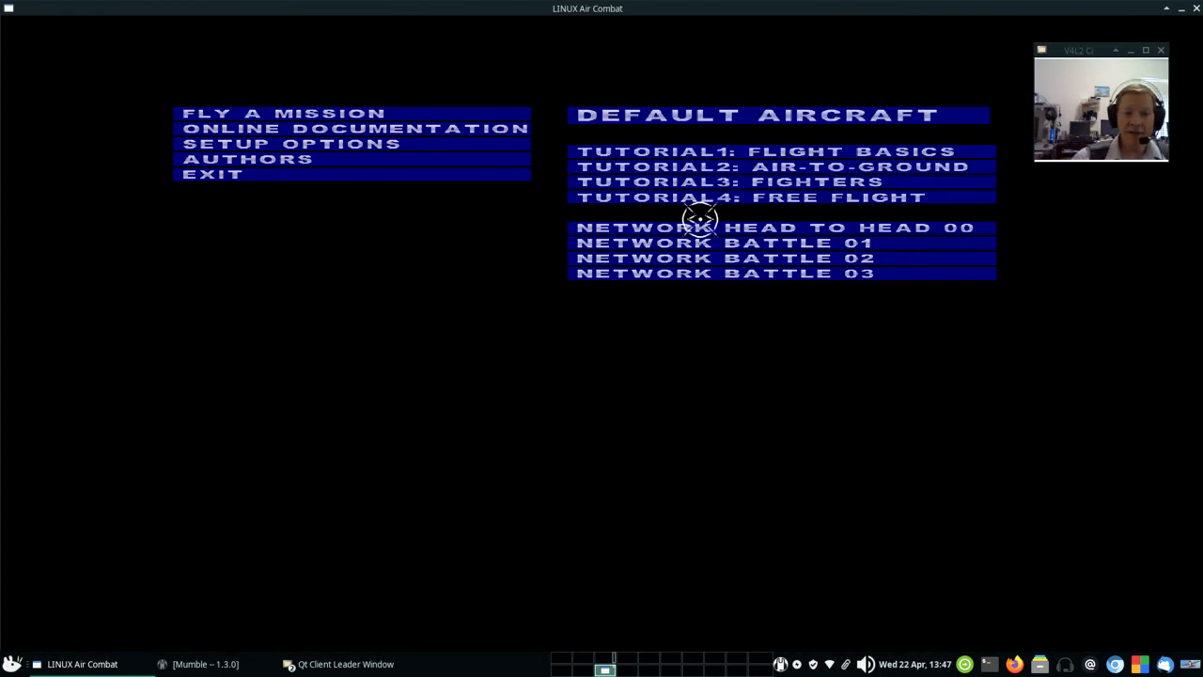
pyautogui.click(750, 196)
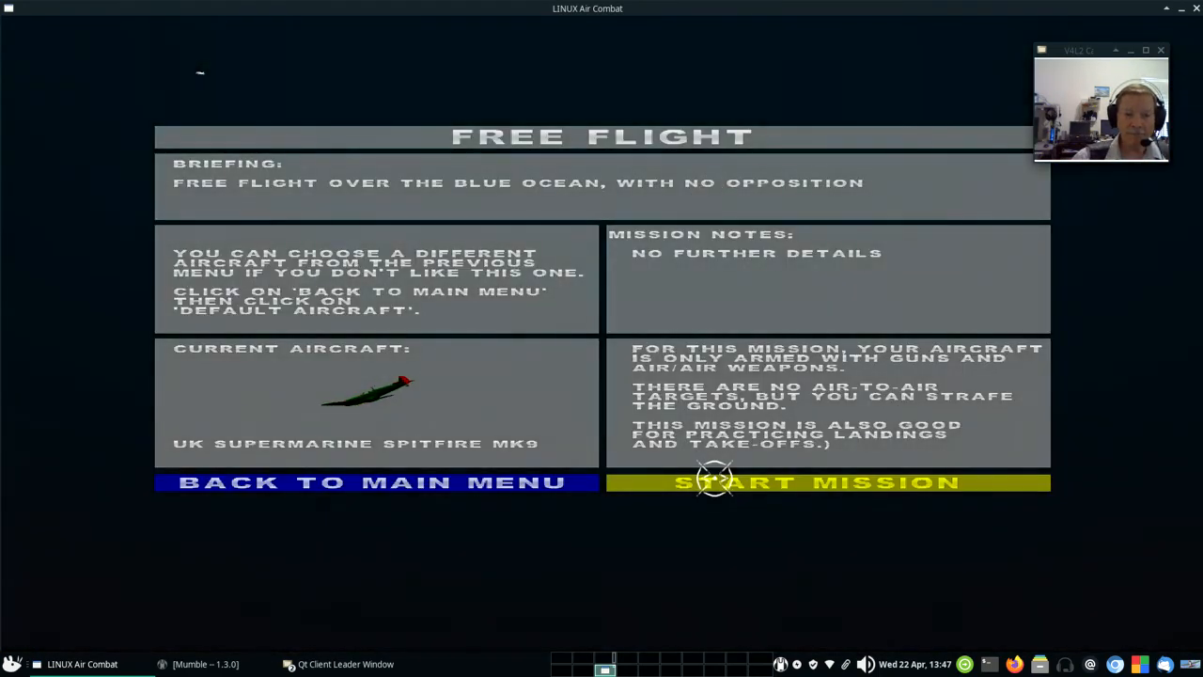
pyautogui.click(817, 482)
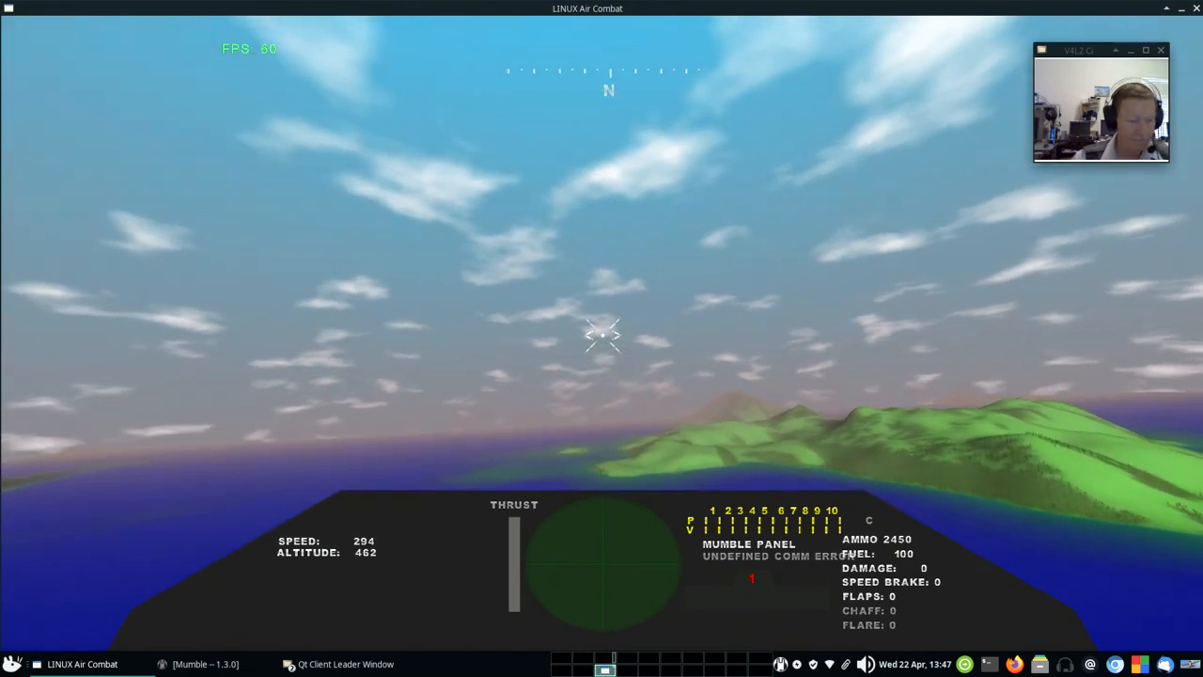